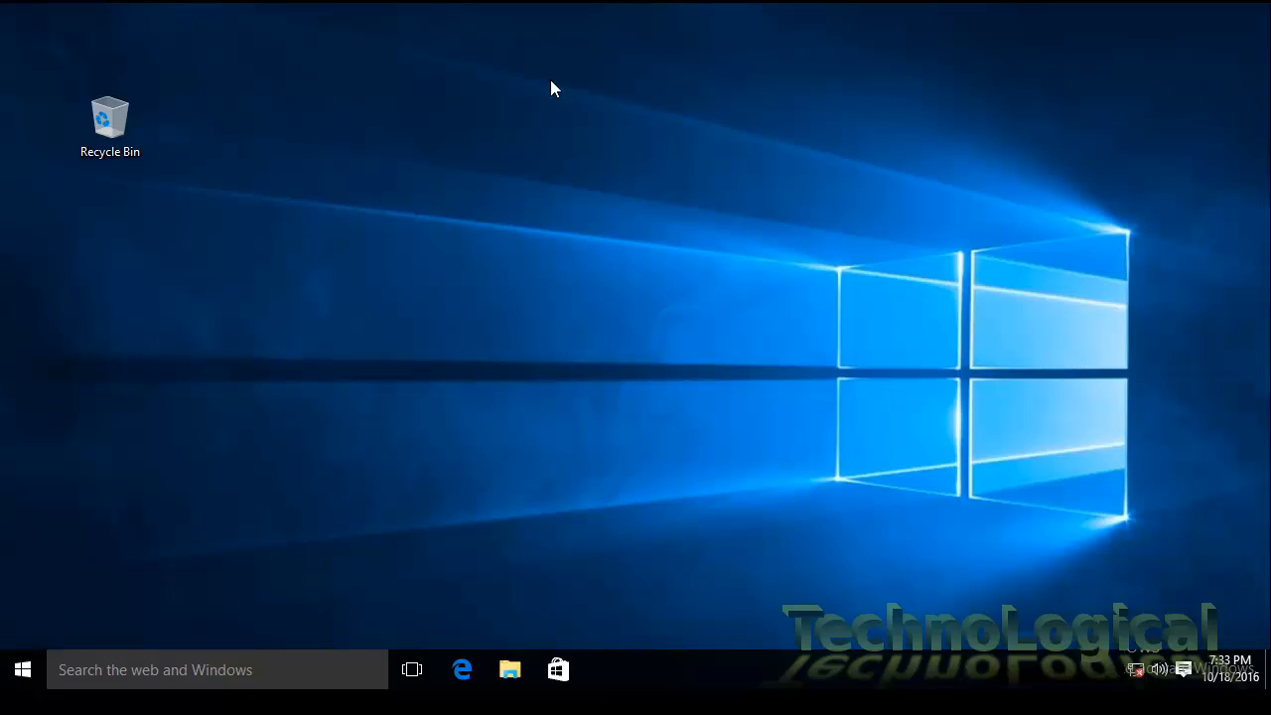
pyautogui.moveTo(497, 81)
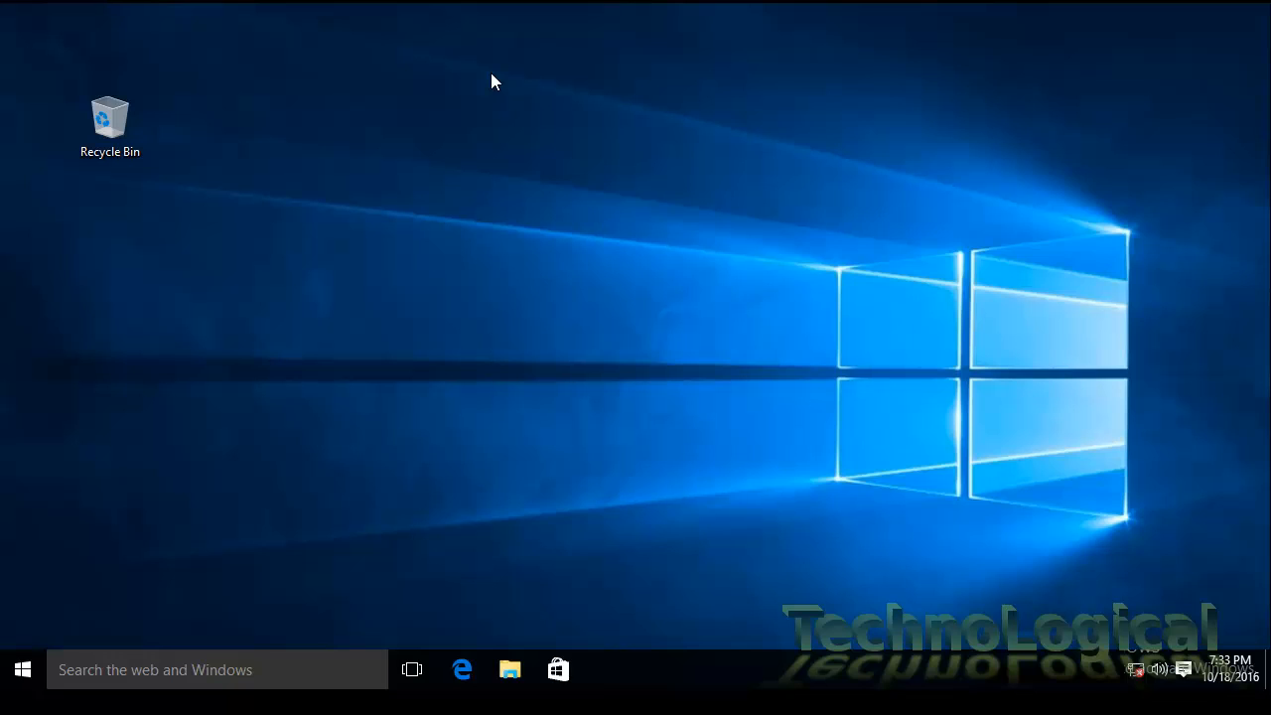
pyautogui.moveTo(556, 202)
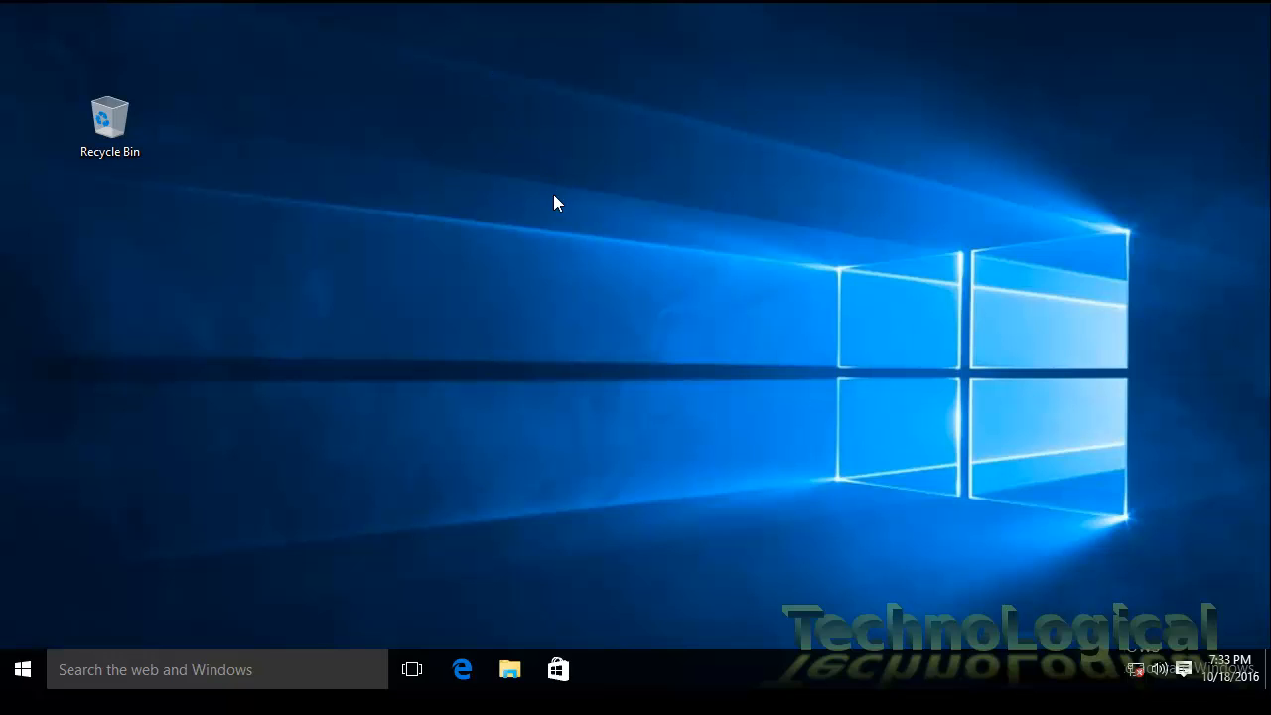
pyautogui.moveTo(534, 334)
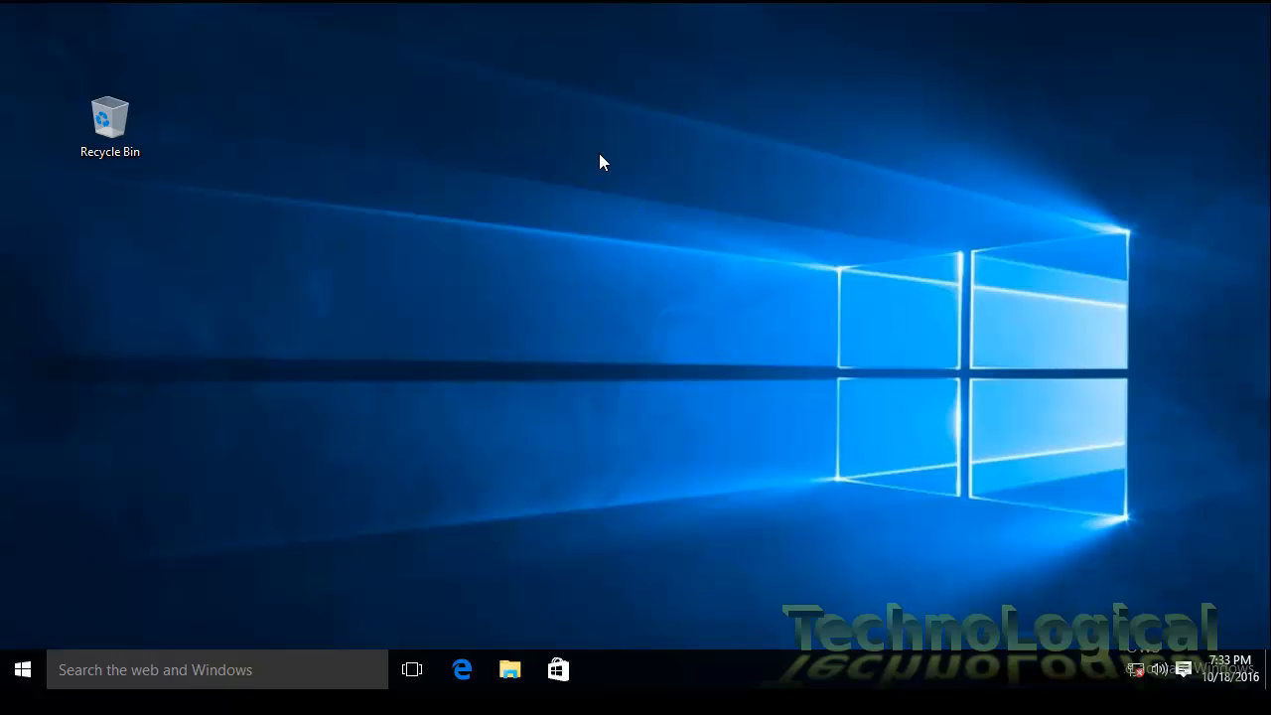
pyautogui.moveTo(578, 246)
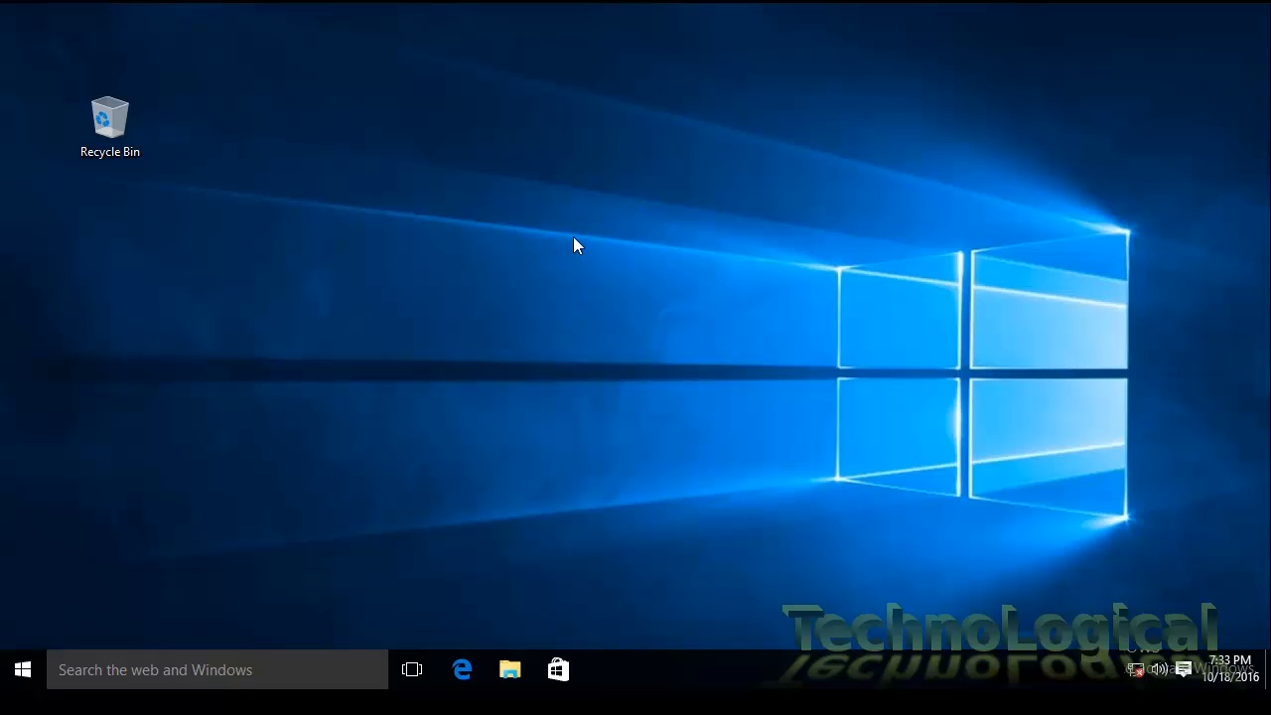
pyautogui.moveTo(606, 218)
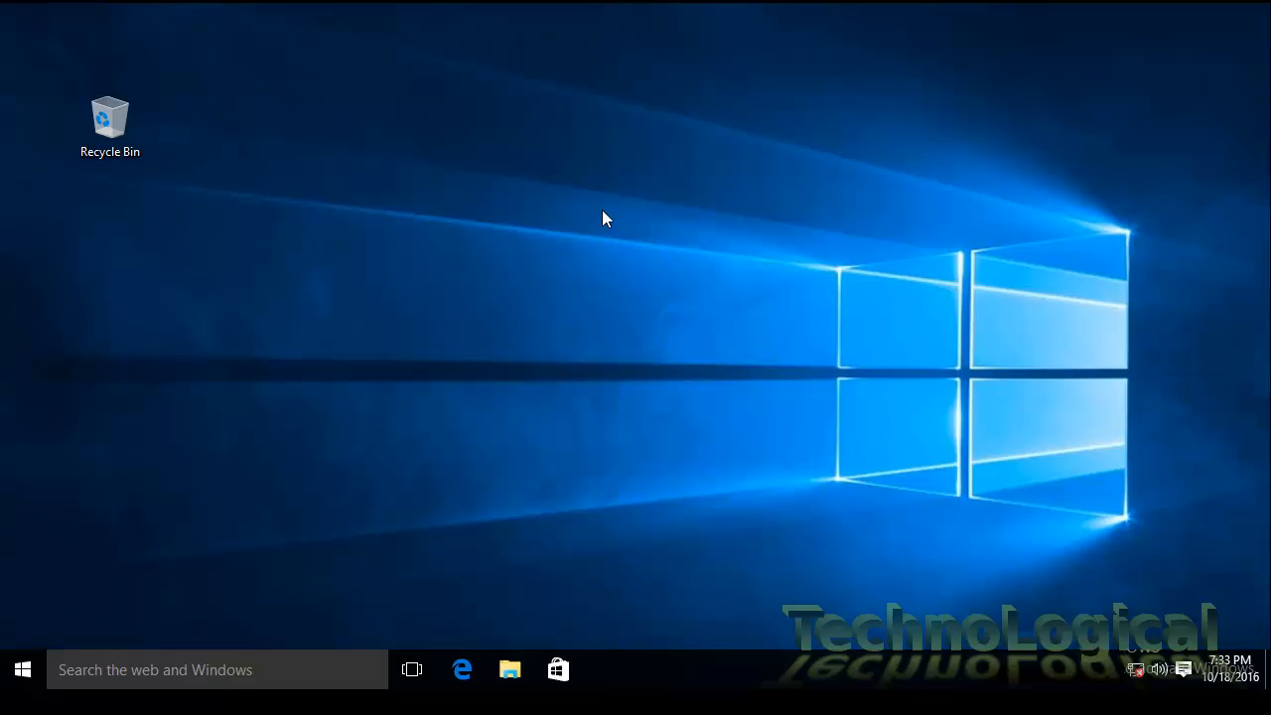
pyautogui.moveTo(517, 227)
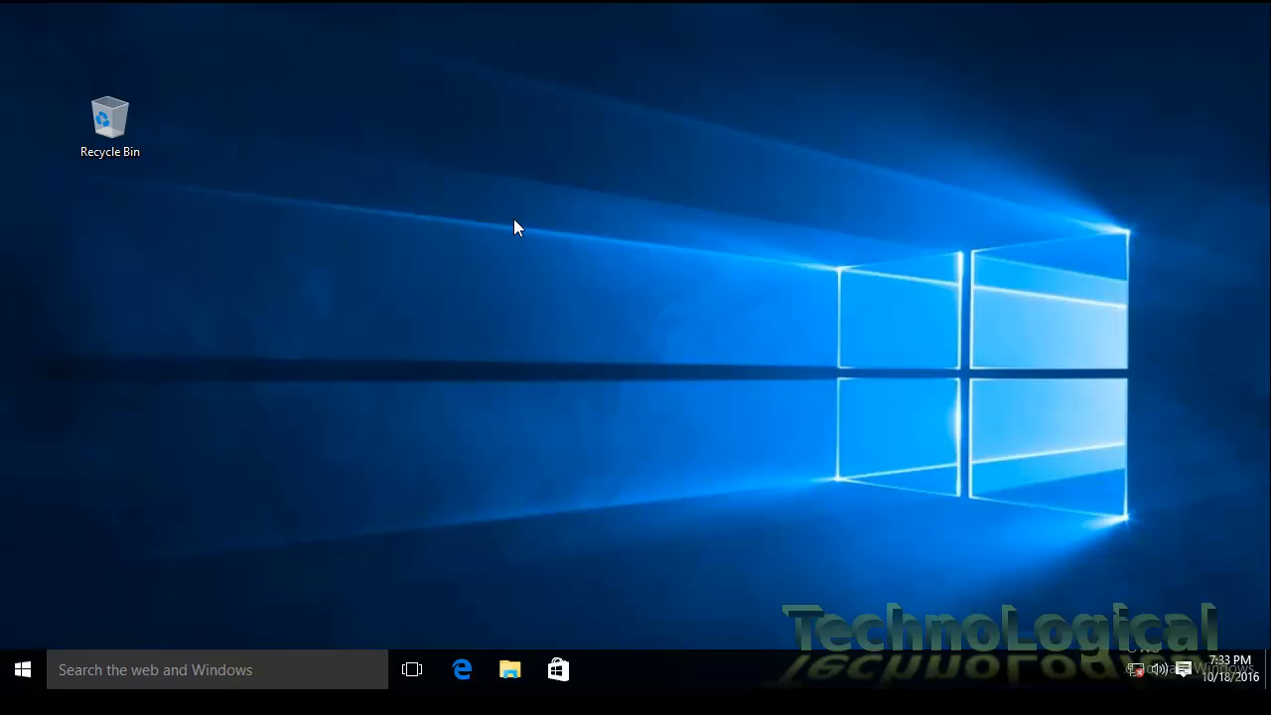
# Step: Open the desktop's right-click menu to gauge how quickly it appears
pyautogui.rightClick(517, 228)
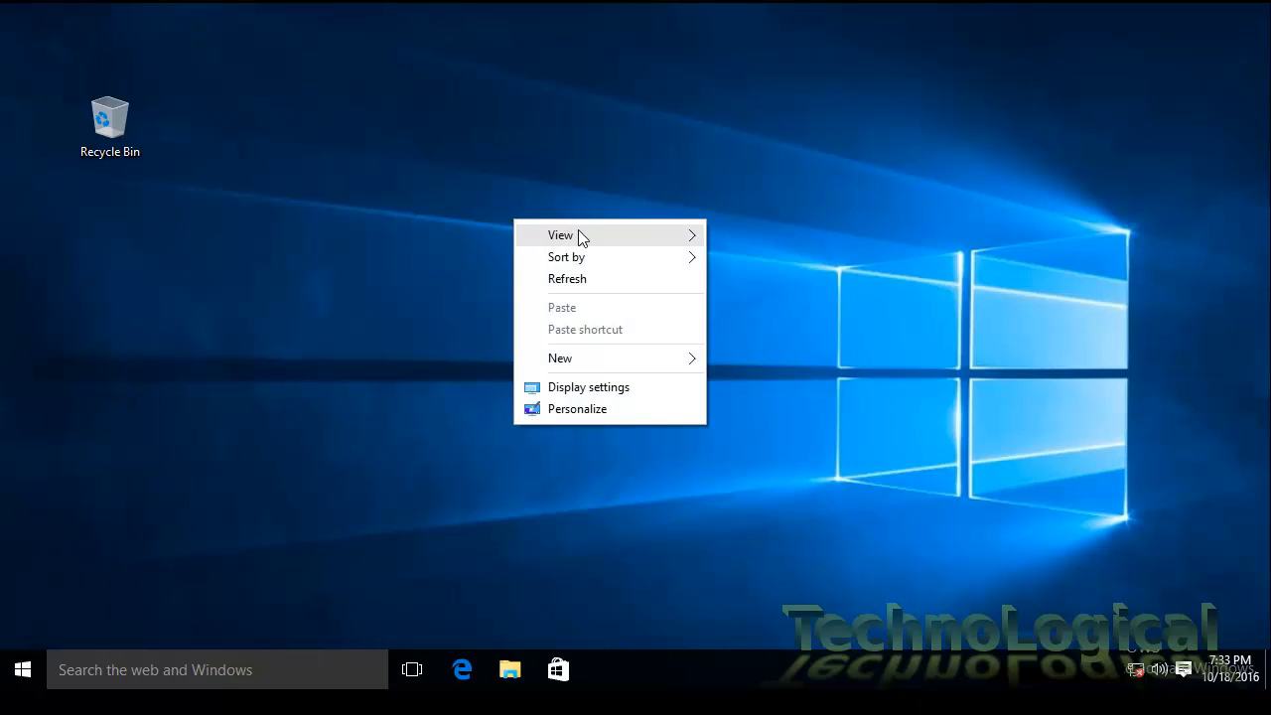
pyautogui.moveTo(588, 386)
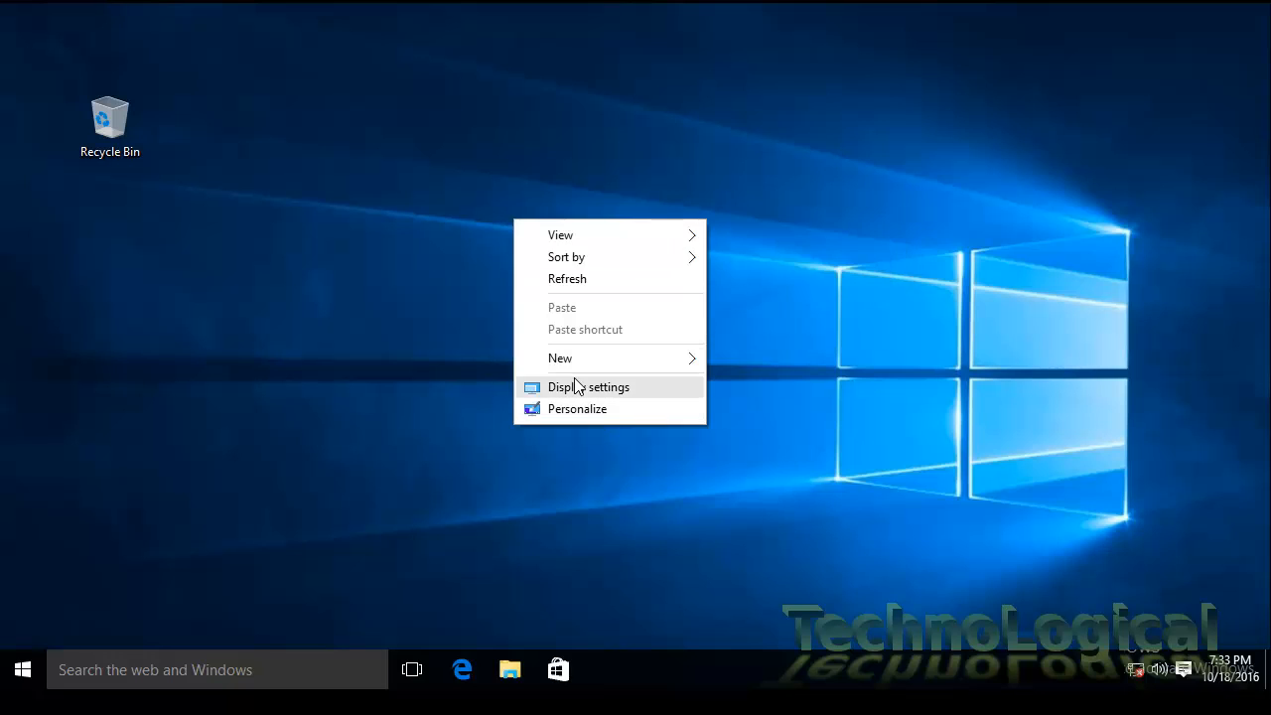
pyautogui.moveTo(196, 167)
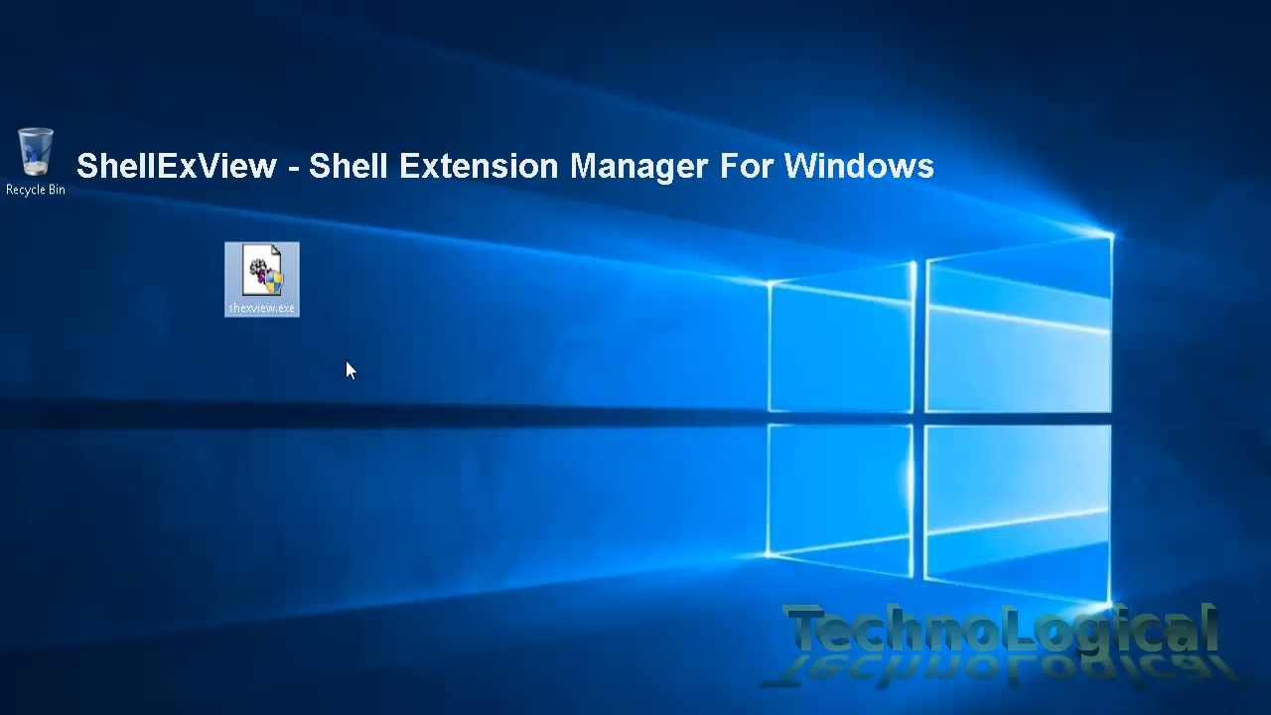
pyautogui.moveTo(191, 211)
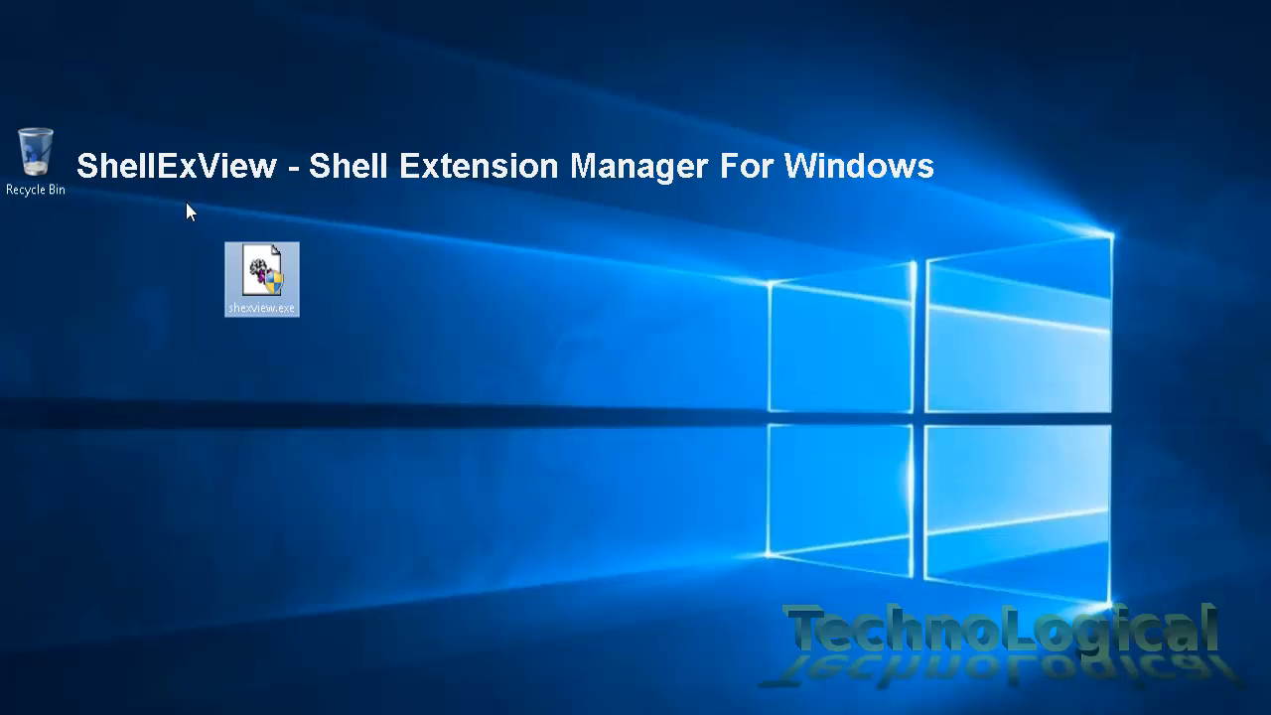
# Step: Select the shexview.exe icon on the desktop with a selection rectangle
pyautogui.moveTo(191, 211); pyautogui.dragTo(341, 368)
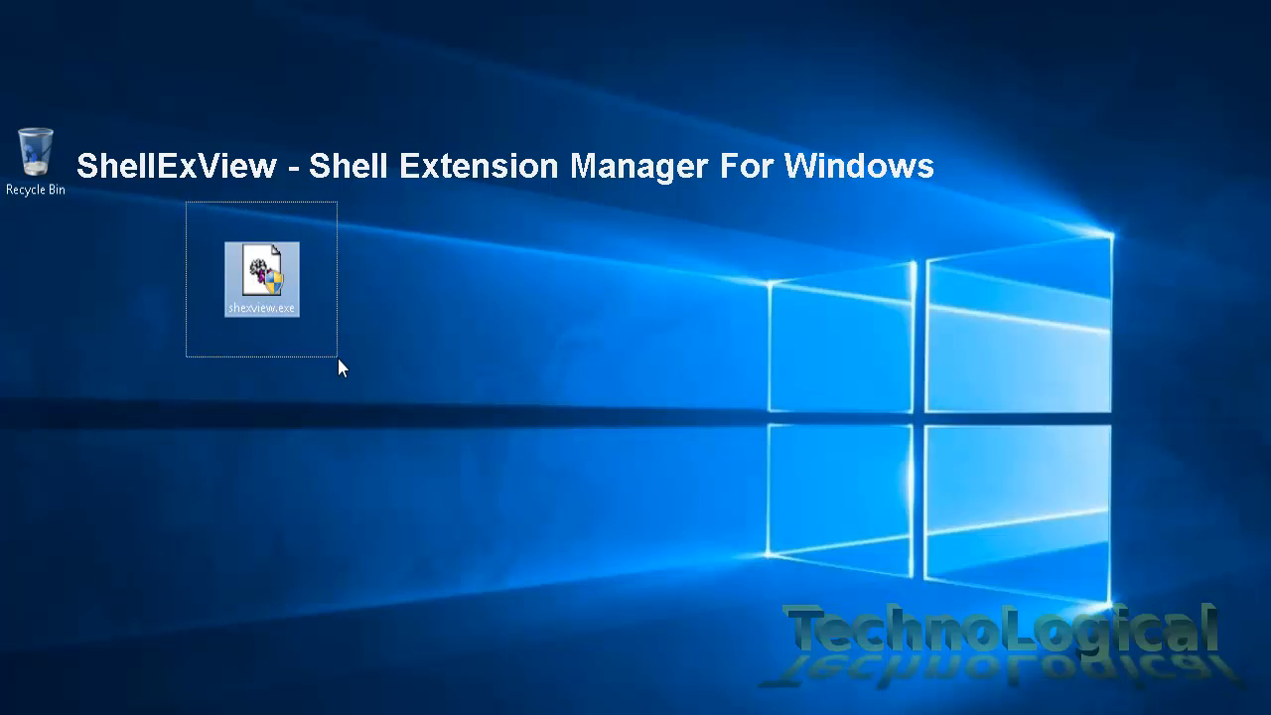
pyautogui.moveTo(183, 208)
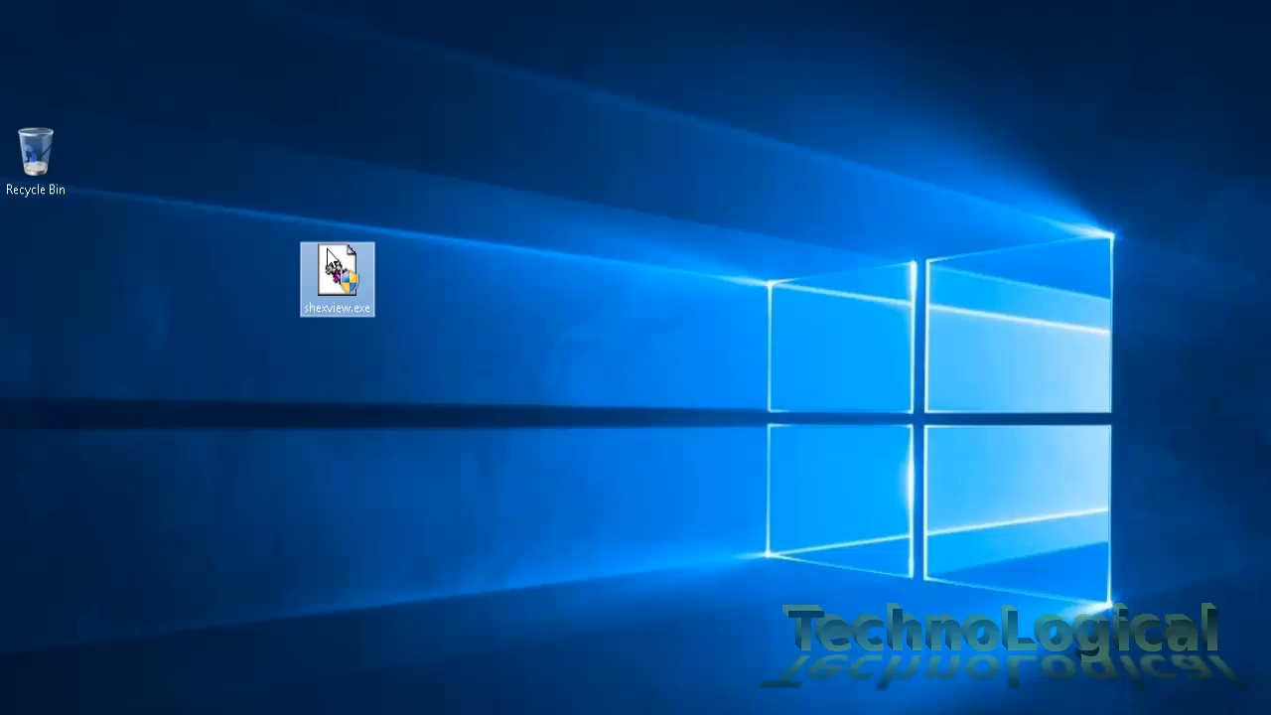
# Step: Run shexview.exe as administrator and filter the list to Context Menu extensions
pyautogui.rightClick(338, 278)
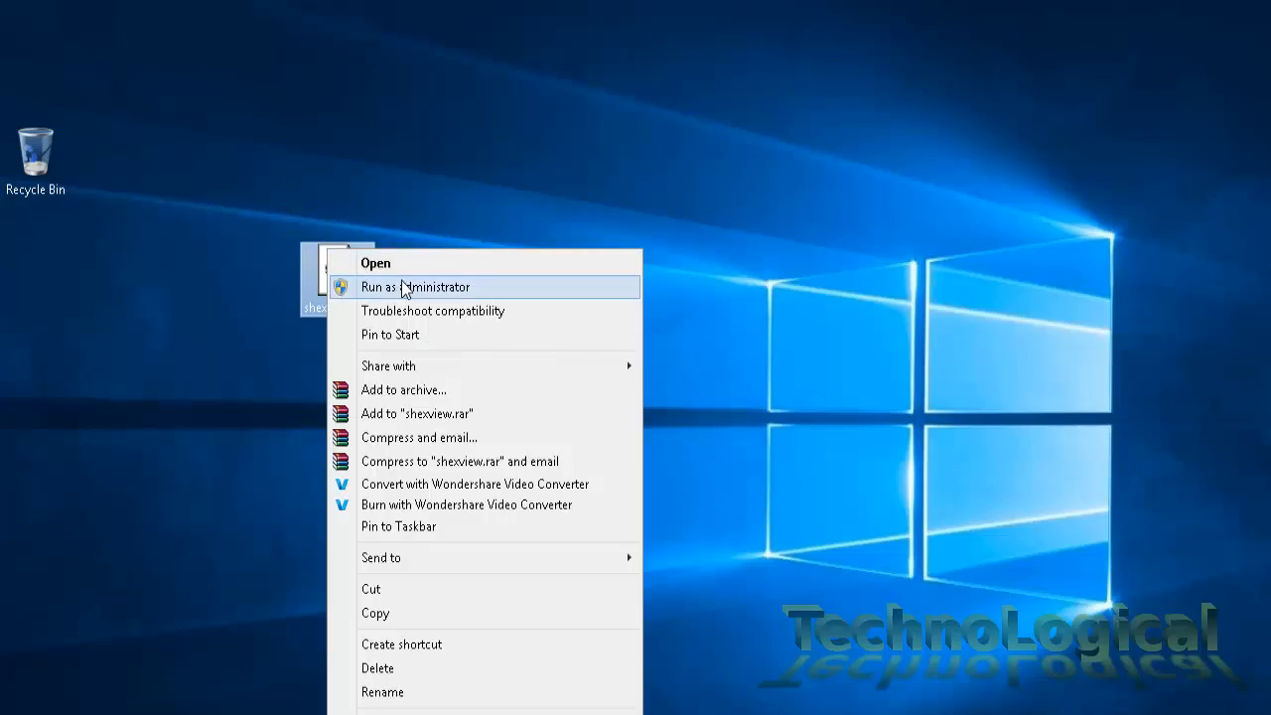
pyautogui.click(415, 287)
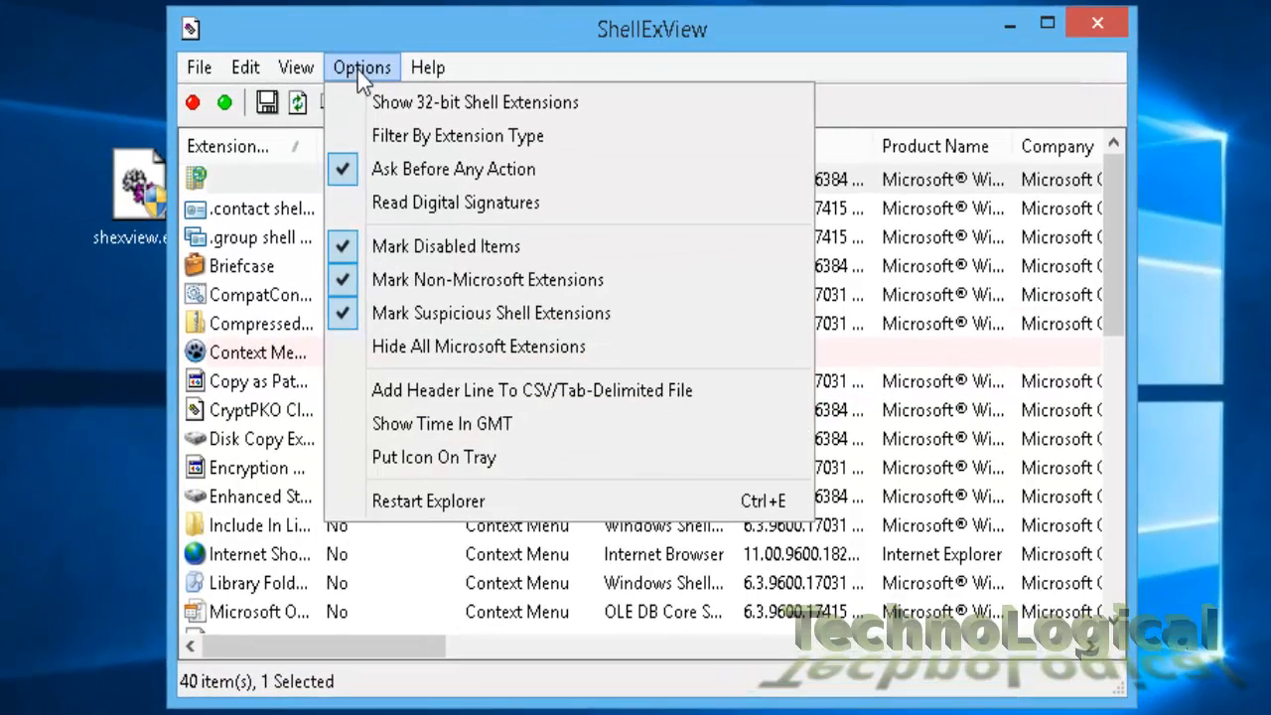
pyautogui.moveTo(432, 136)
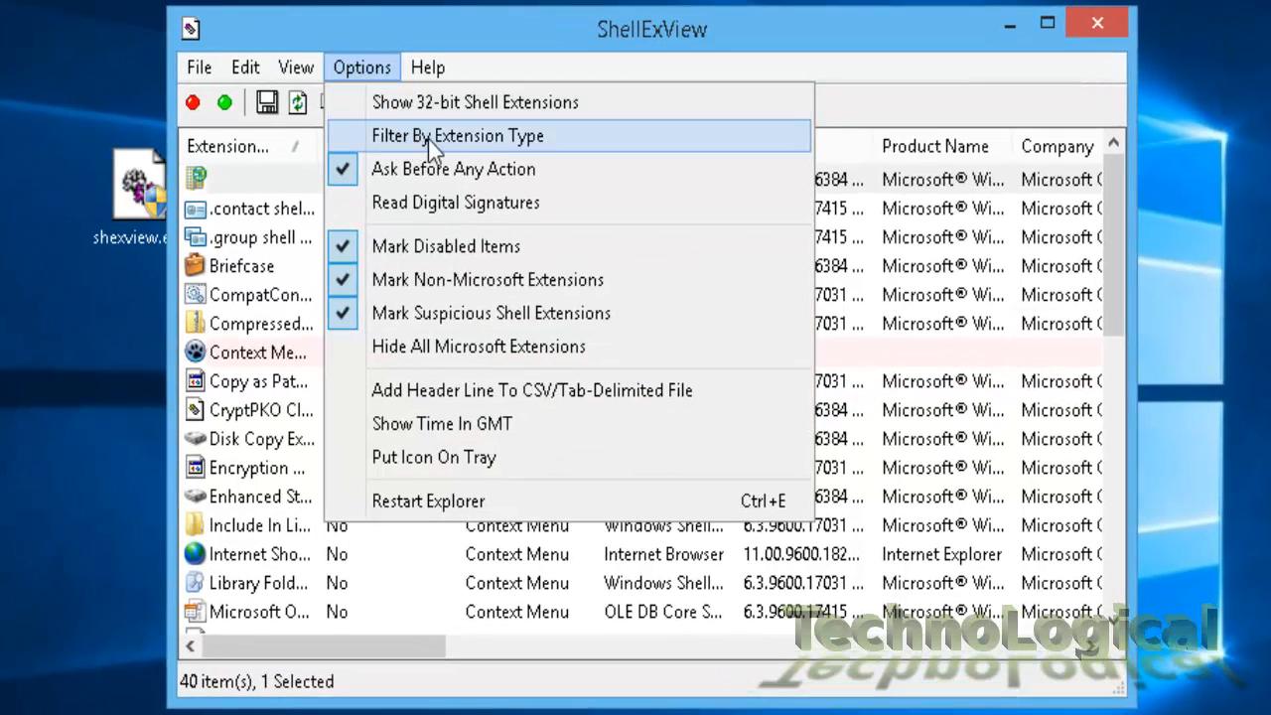
pyautogui.click(458, 135)
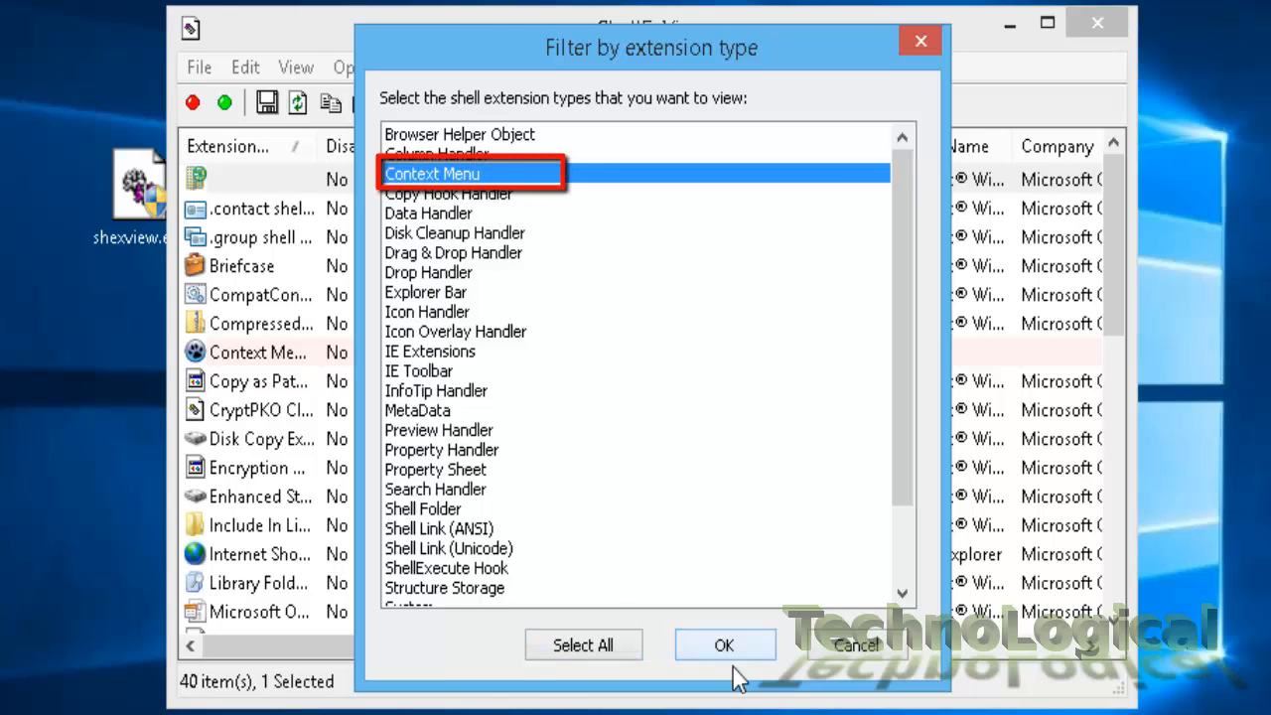
pyautogui.click(725, 645)
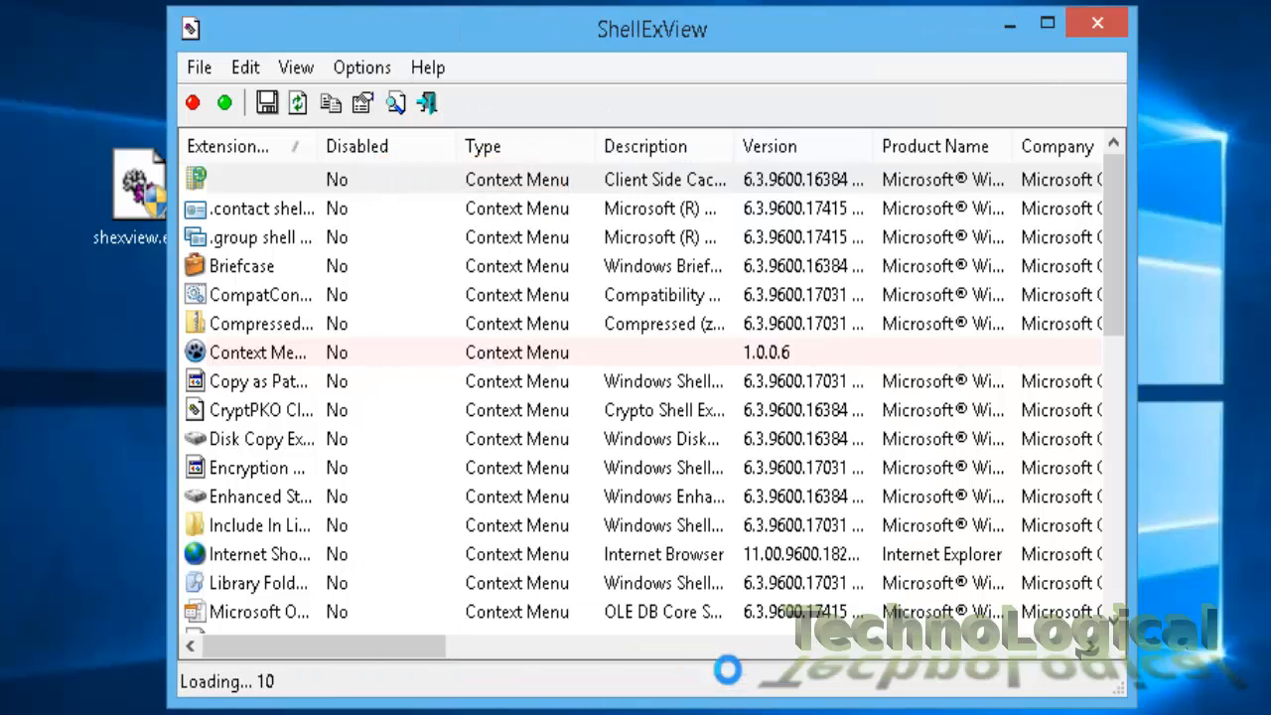
# Step: Disable Context Menu, TheDeskTop, VMDiskMenu and WinRAR, then sort by the Disabled column
pyautogui.click(368, 179)
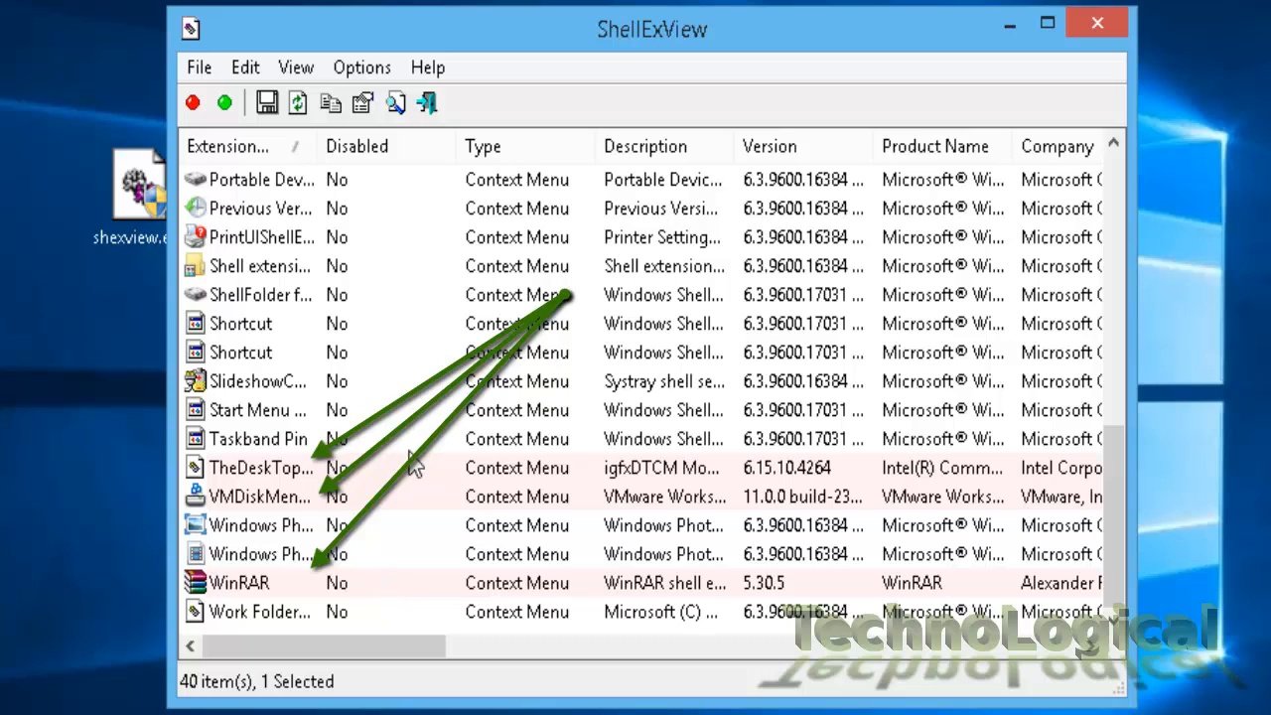
pyautogui.moveTo(357, 516)
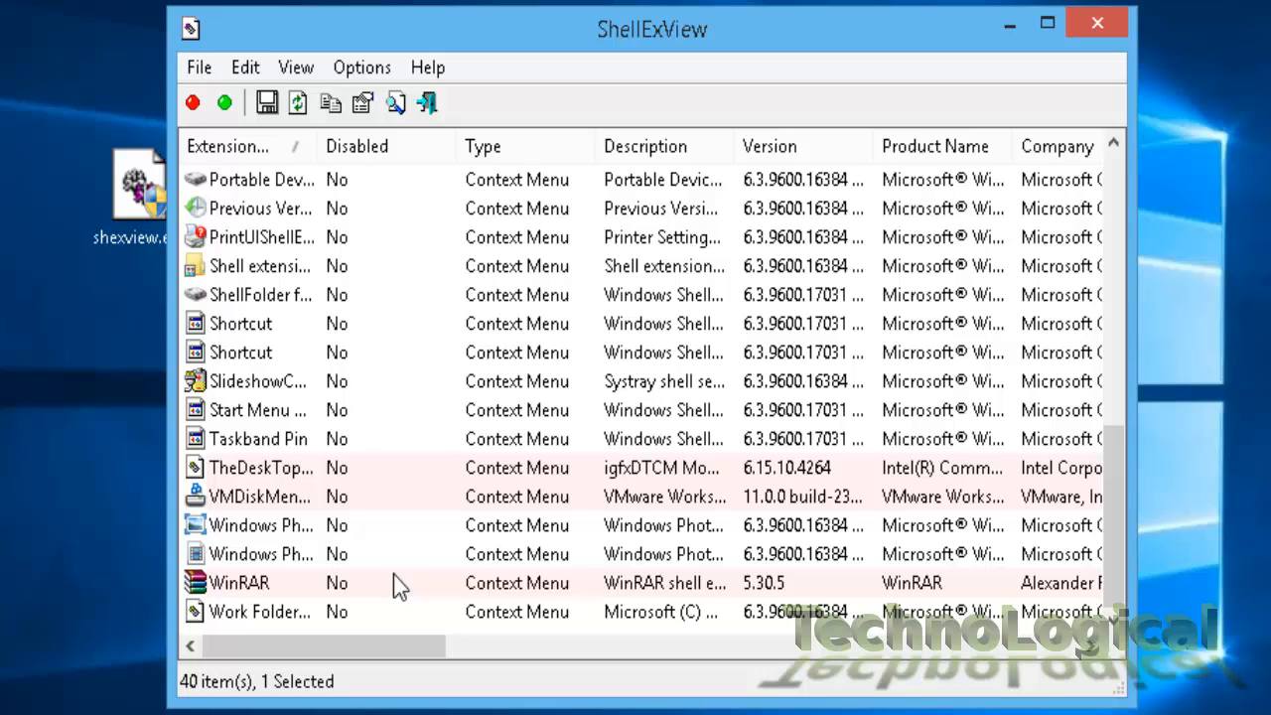
pyautogui.moveTo(298, 467)
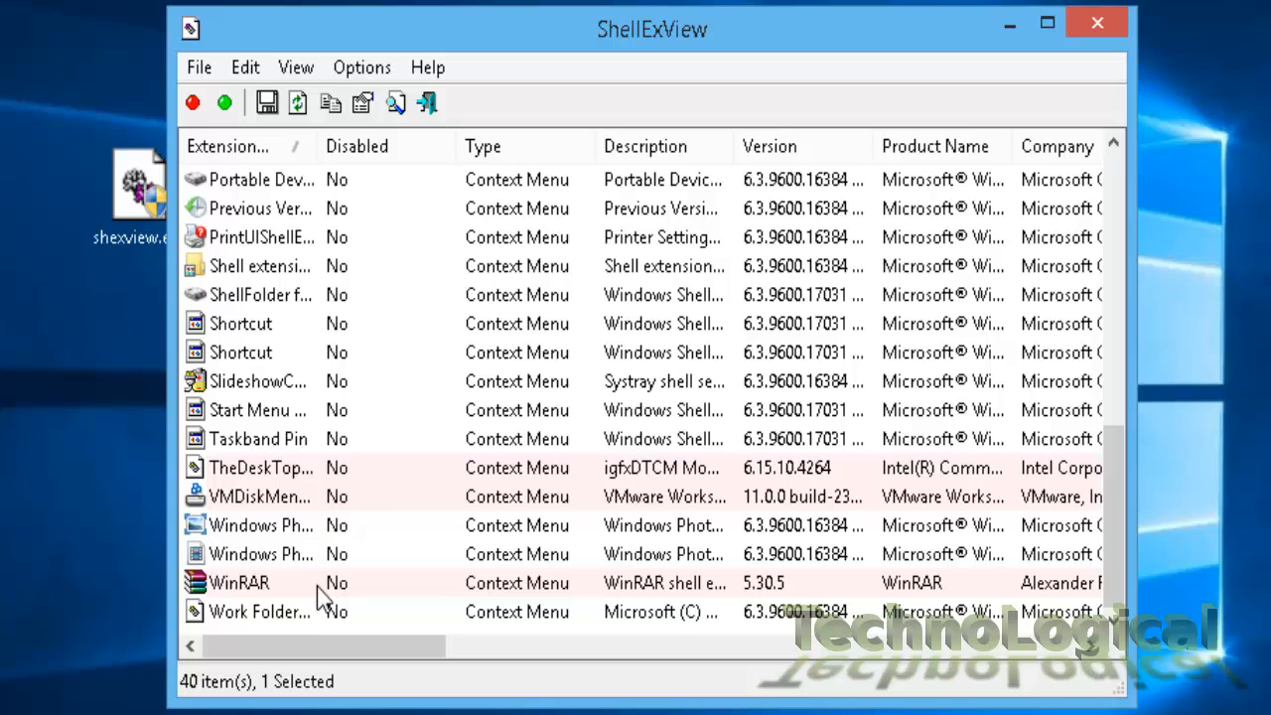
pyautogui.moveTo(355, 604)
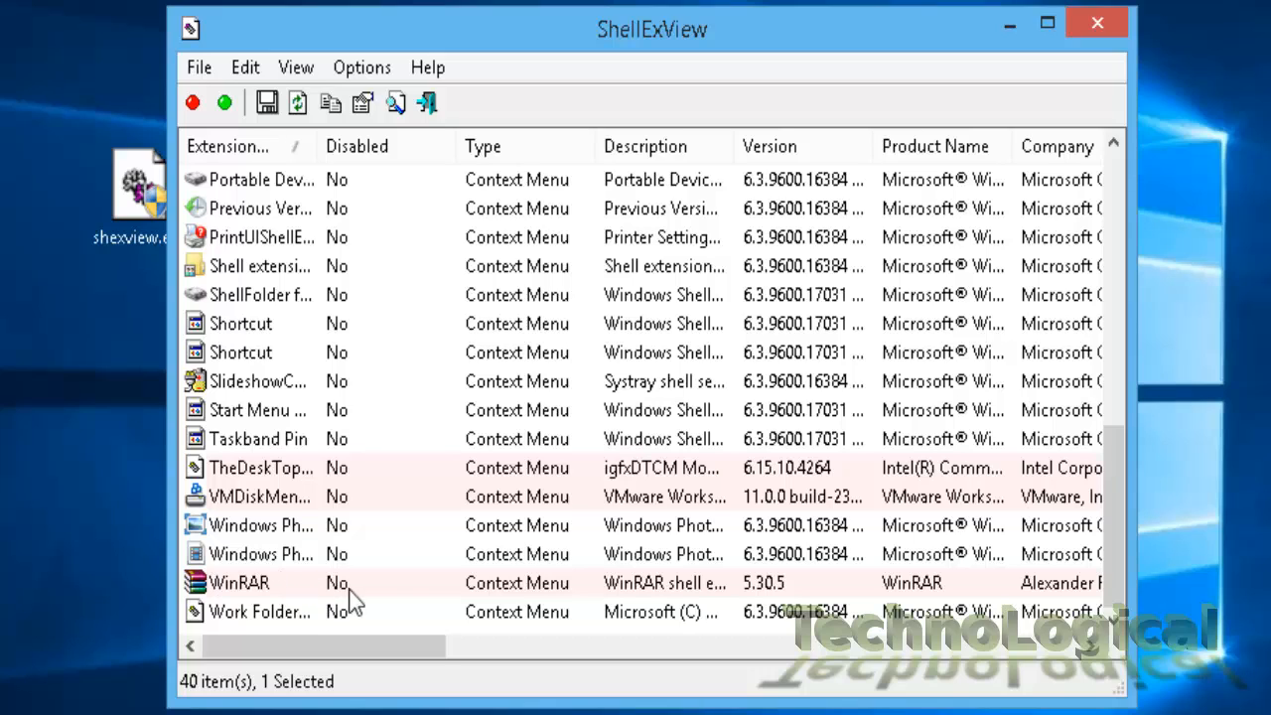
pyautogui.moveTo(306, 599)
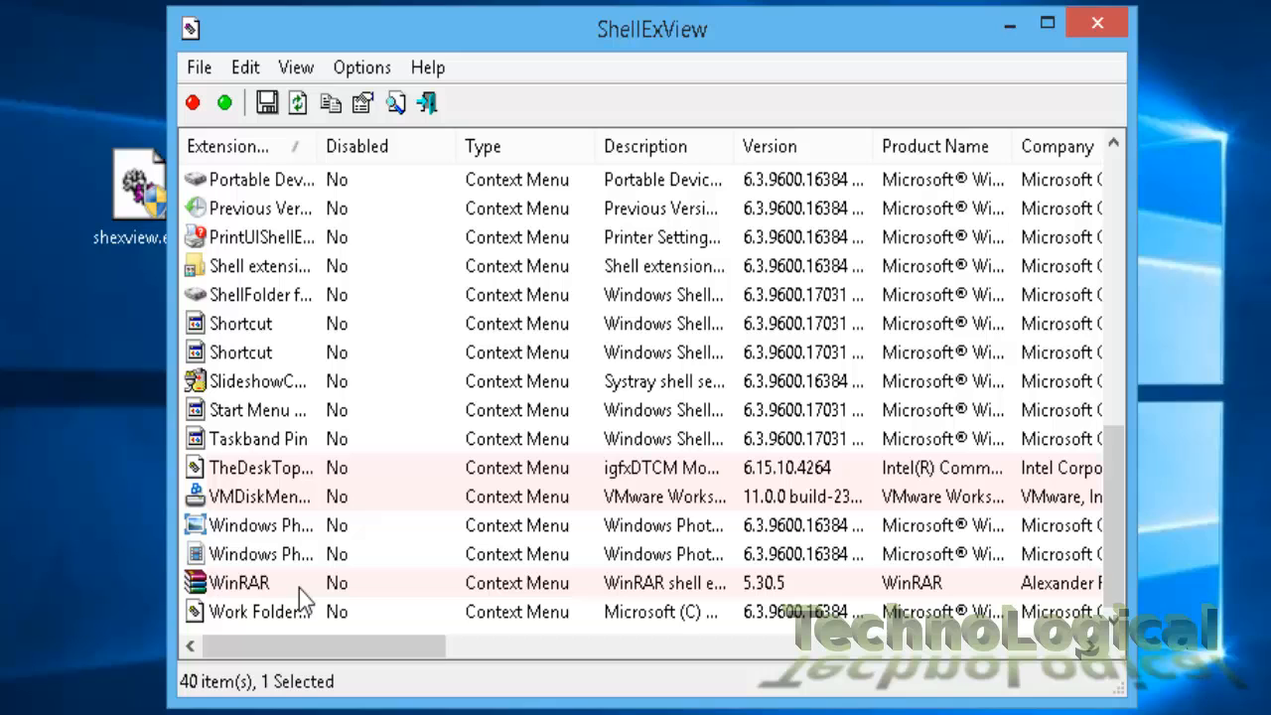
pyautogui.click(238, 583)
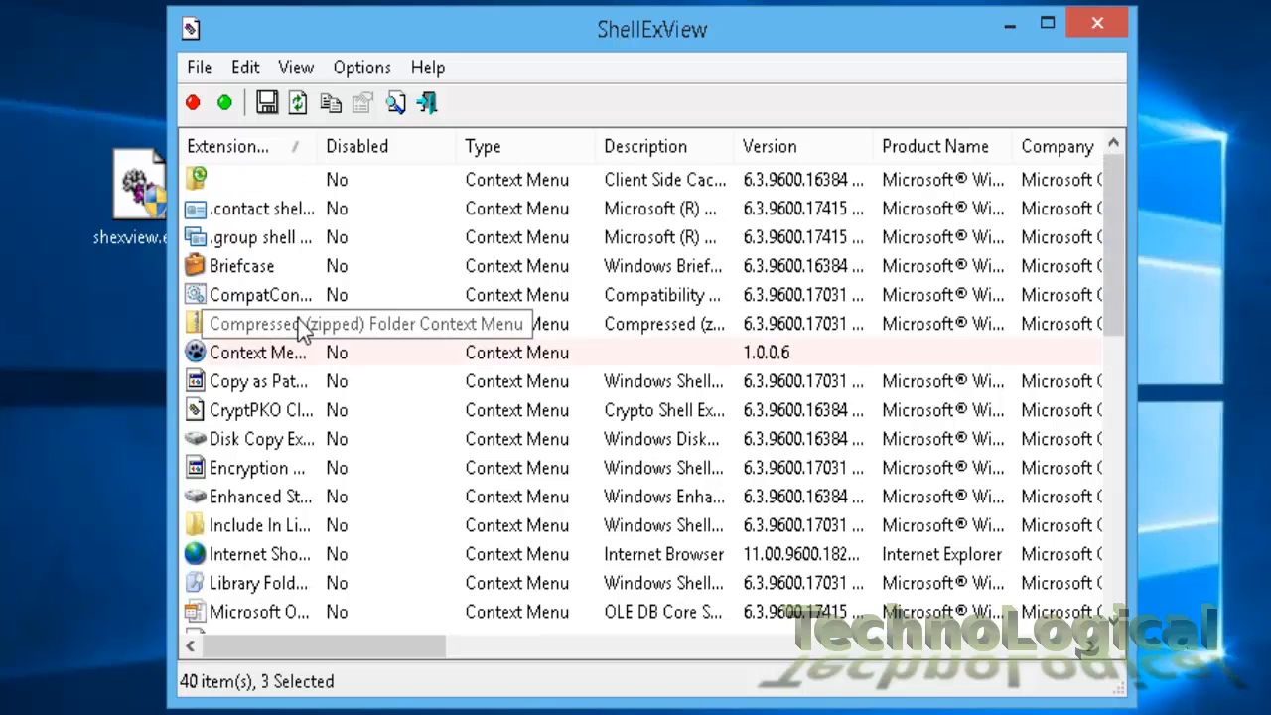
pyautogui.click(258, 353)
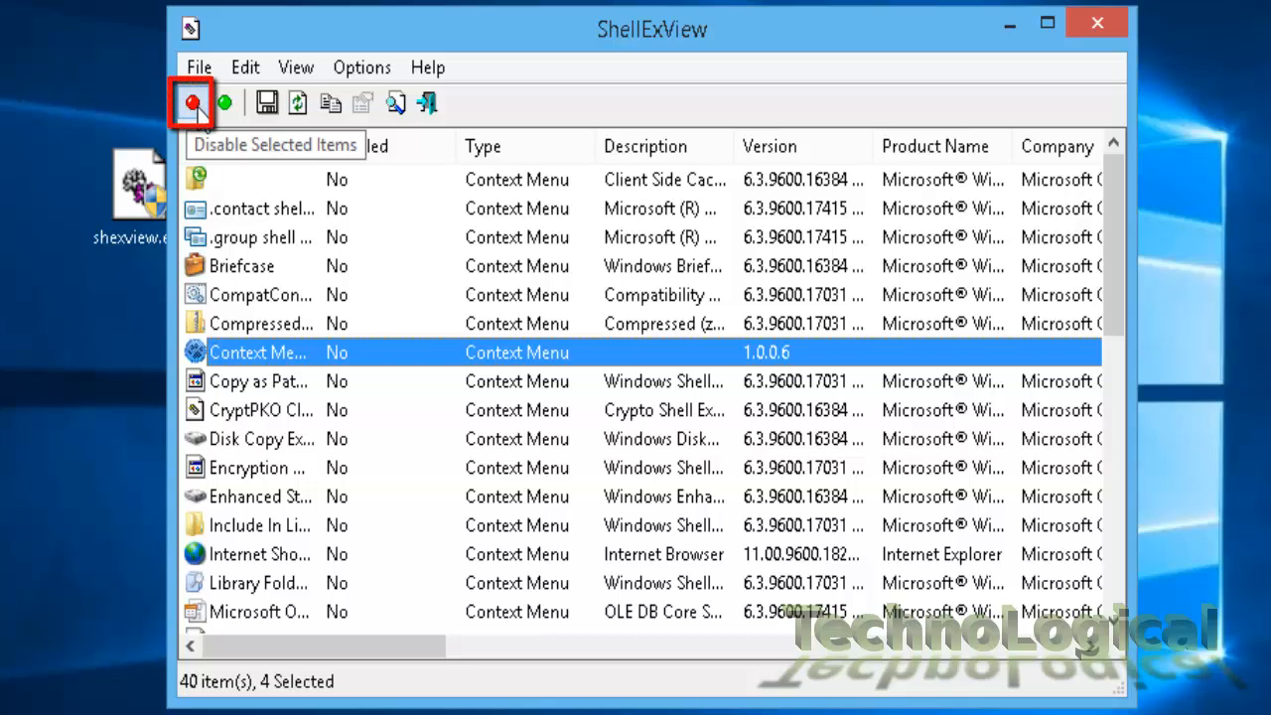
pyautogui.click(193, 103)
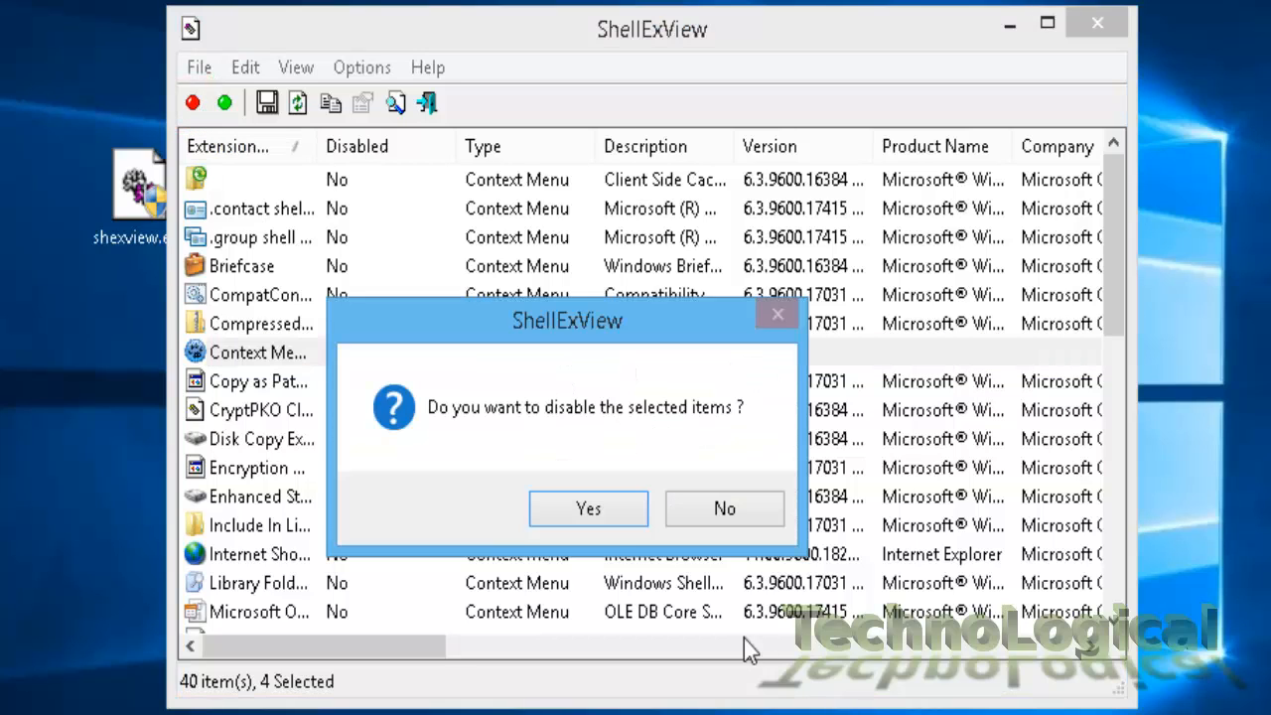
pyautogui.click(588, 508)
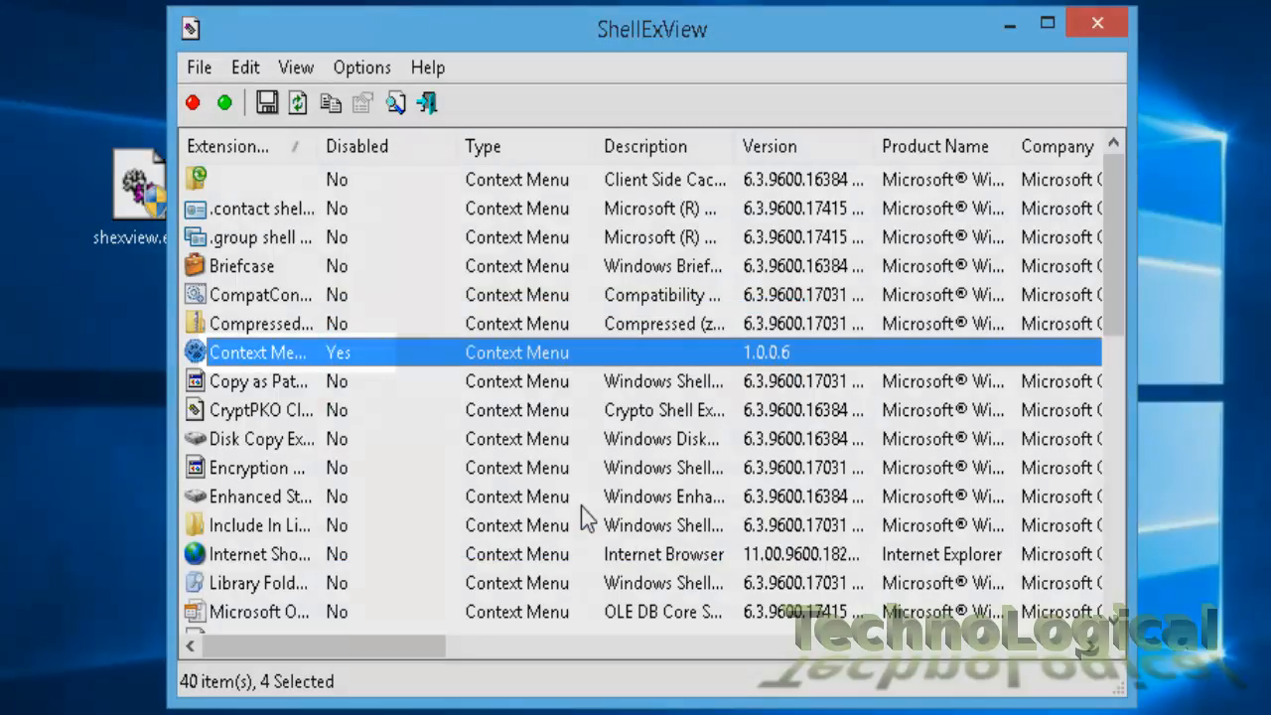
pyautogui.doubleClick(258, 353)
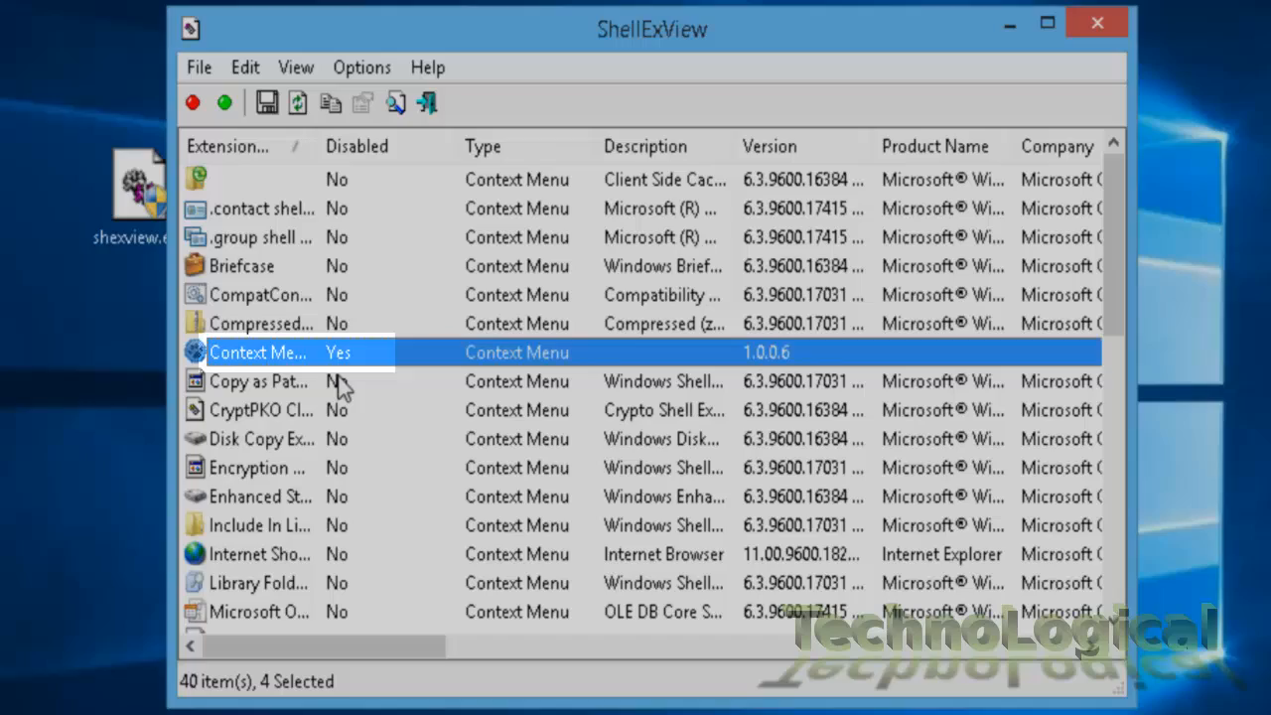
pyautogui.click(258, 380)
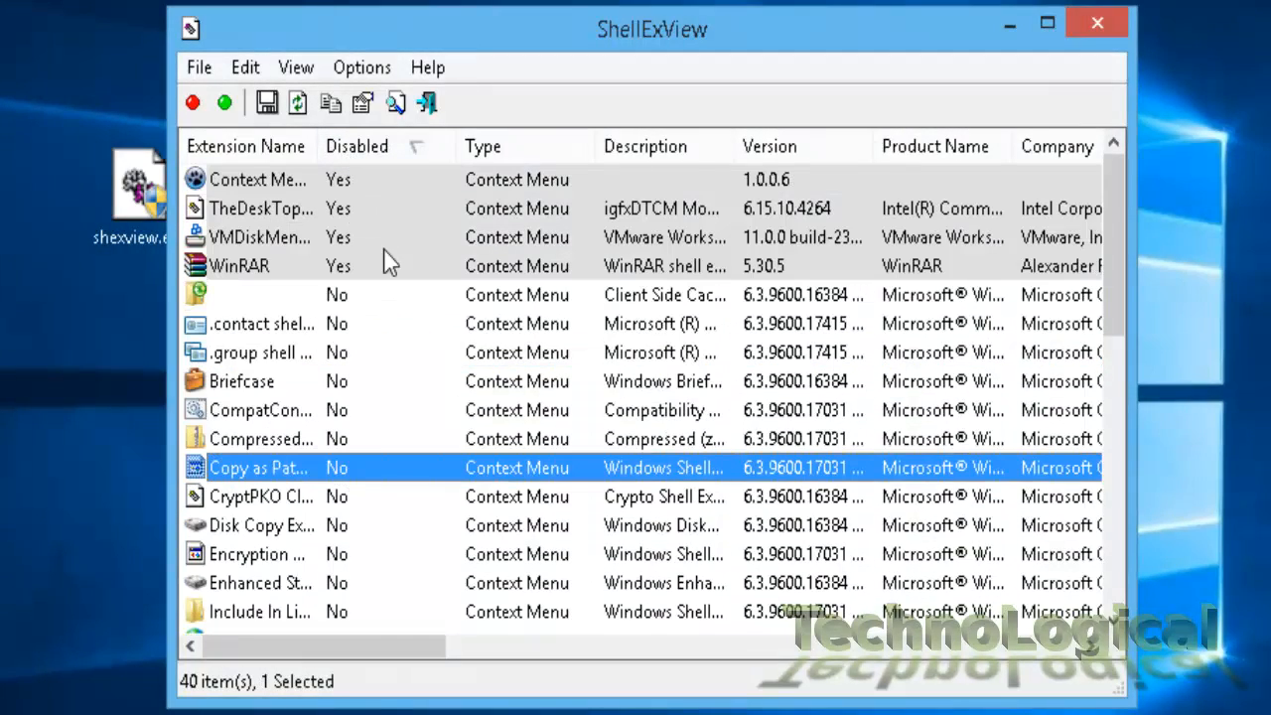
# Step: End Windows Explorer in Task Manager and begin typing 'explorer' as a new task
pyautogui.click(260, 208)
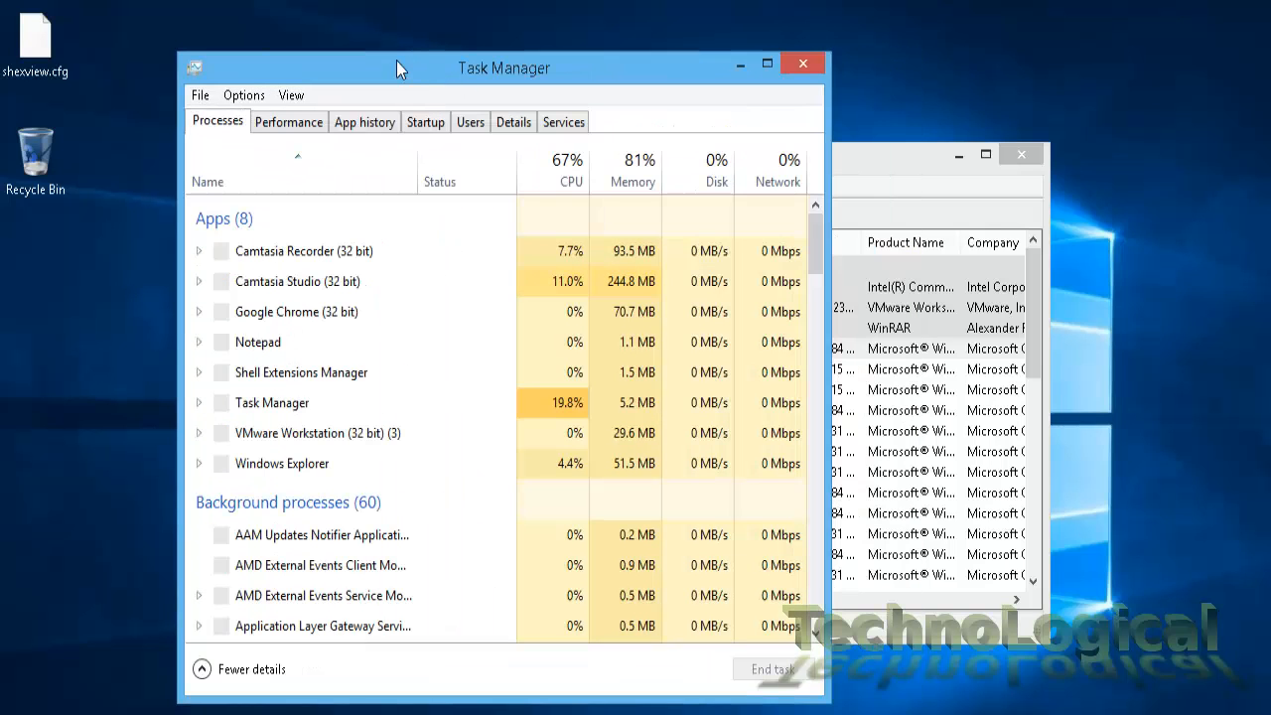
pyautogui.moveTo(446, 87)
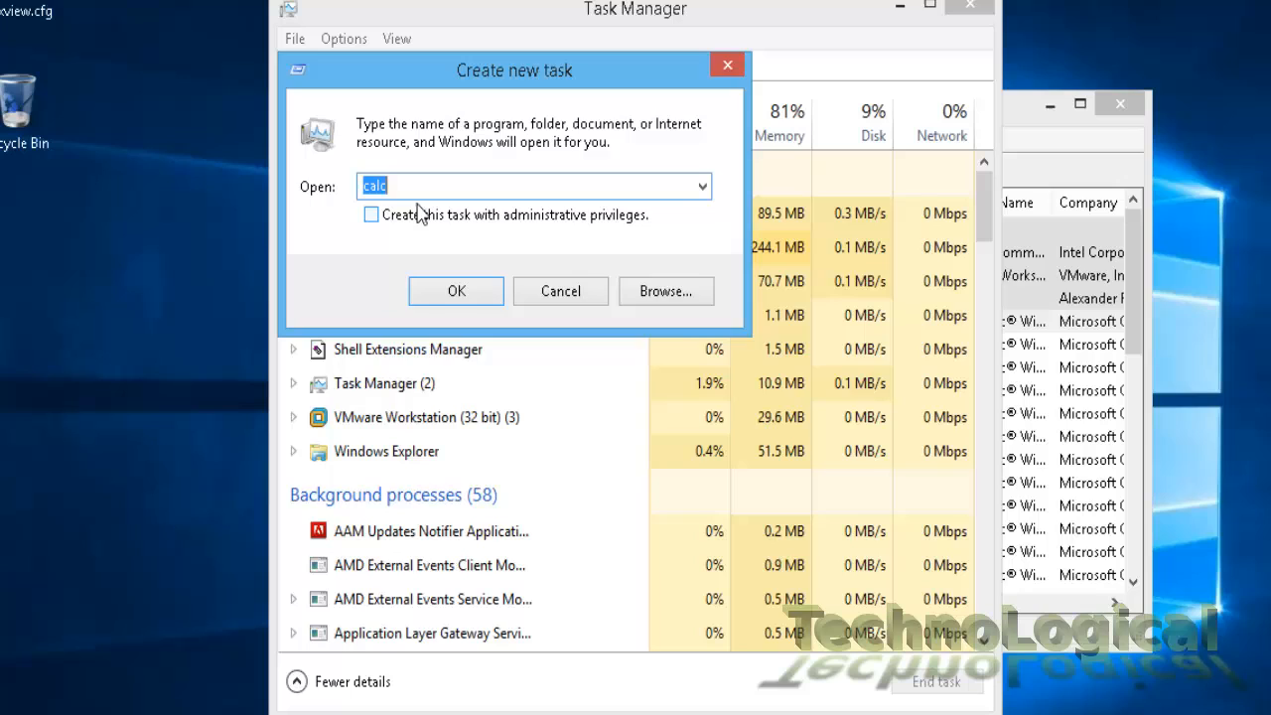
pyautogui.write('explor')
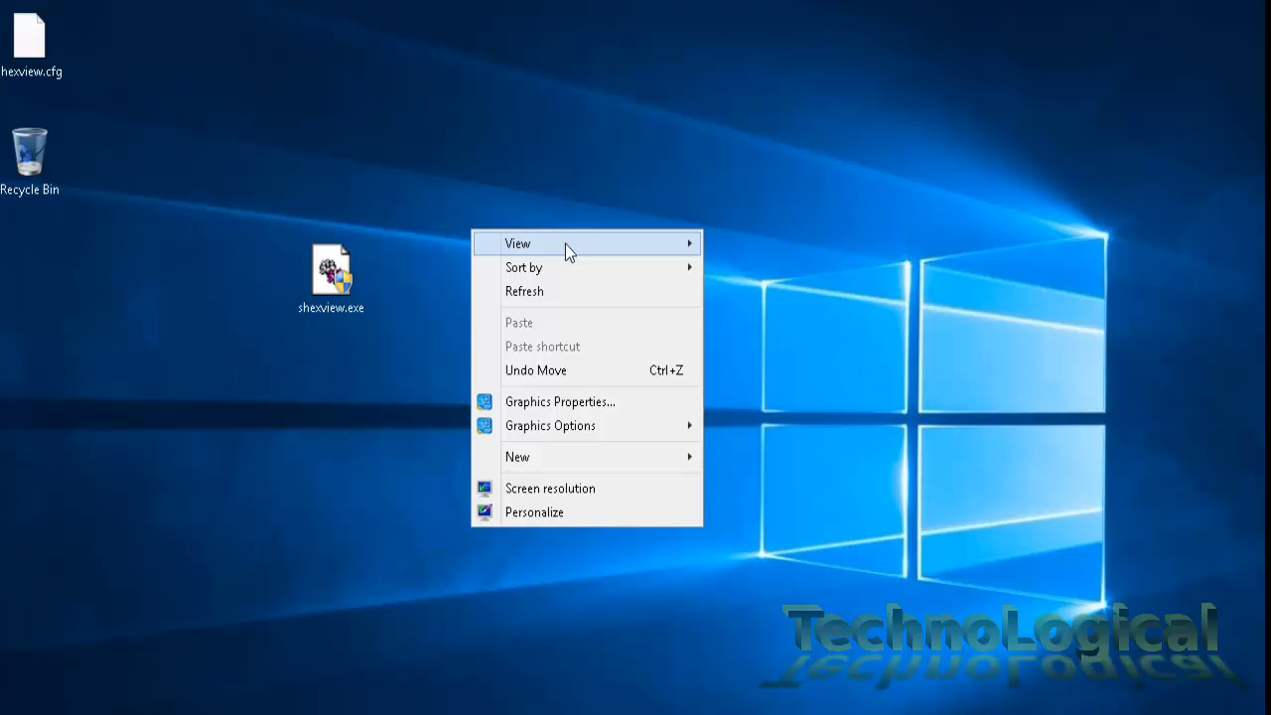
pyautogui.moveTo(556, 457)
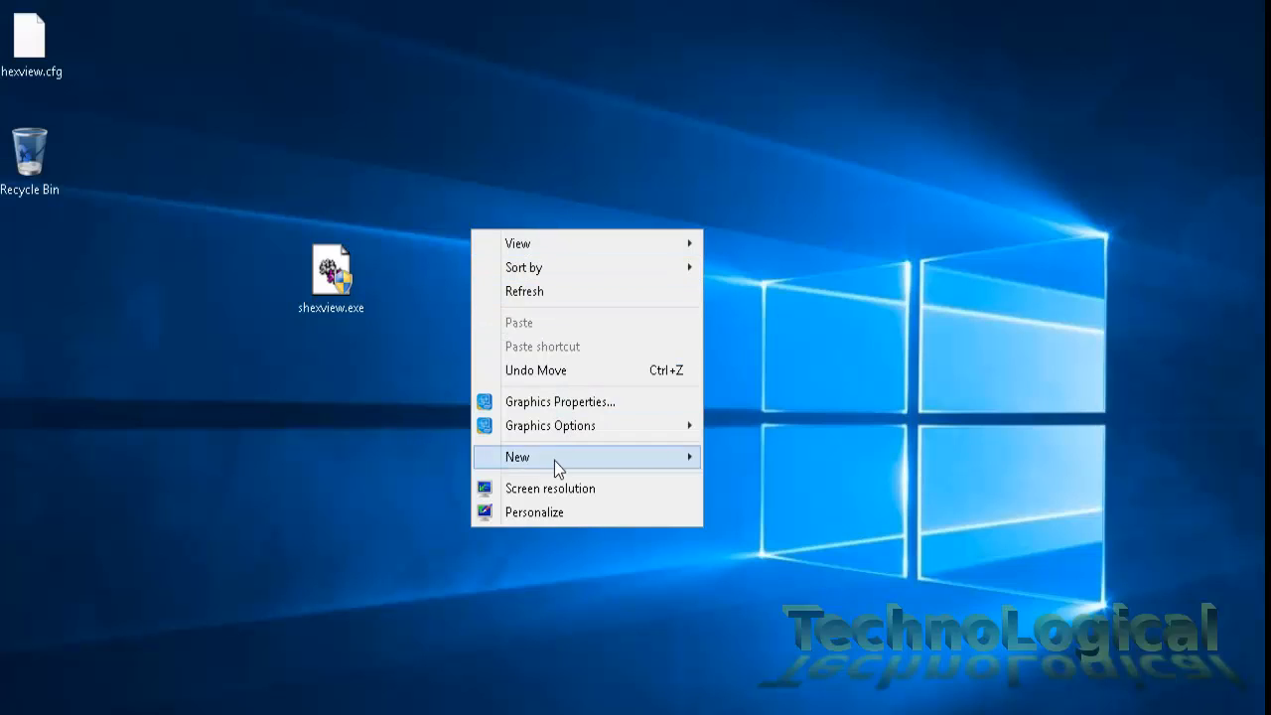
pyautogui.moveTo(576, 513)
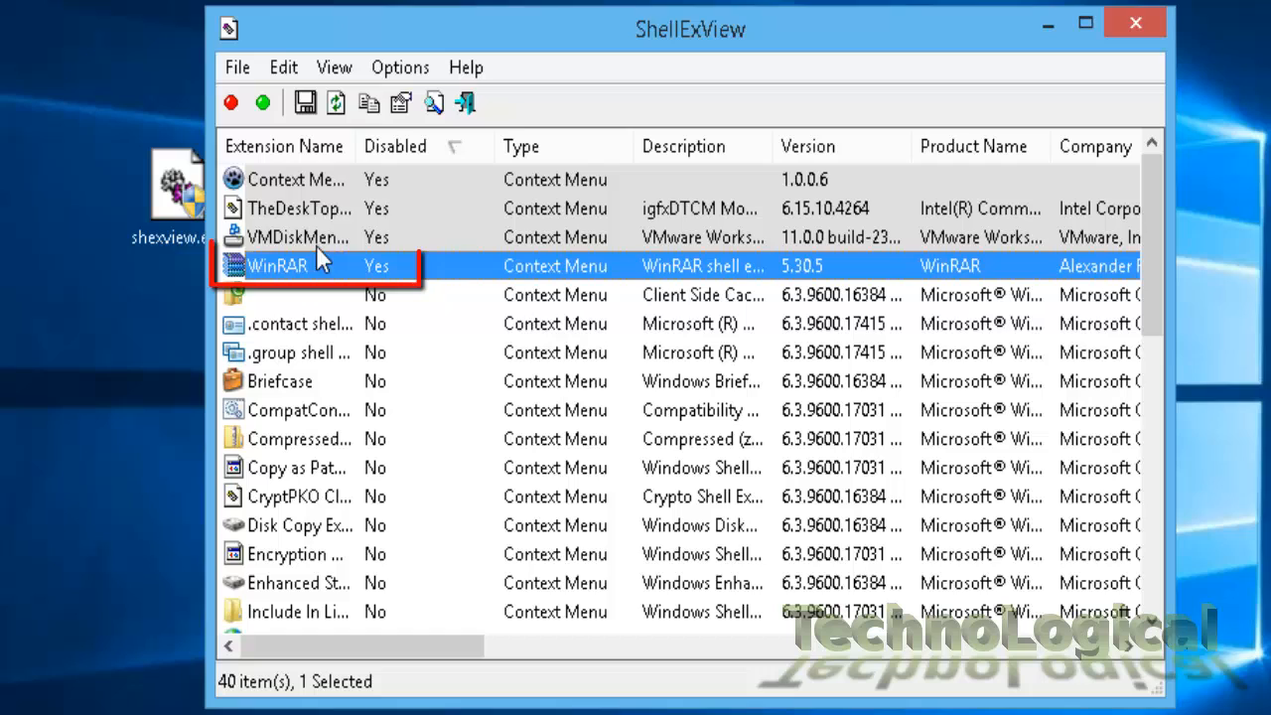
pyautogui.click(298, 237)
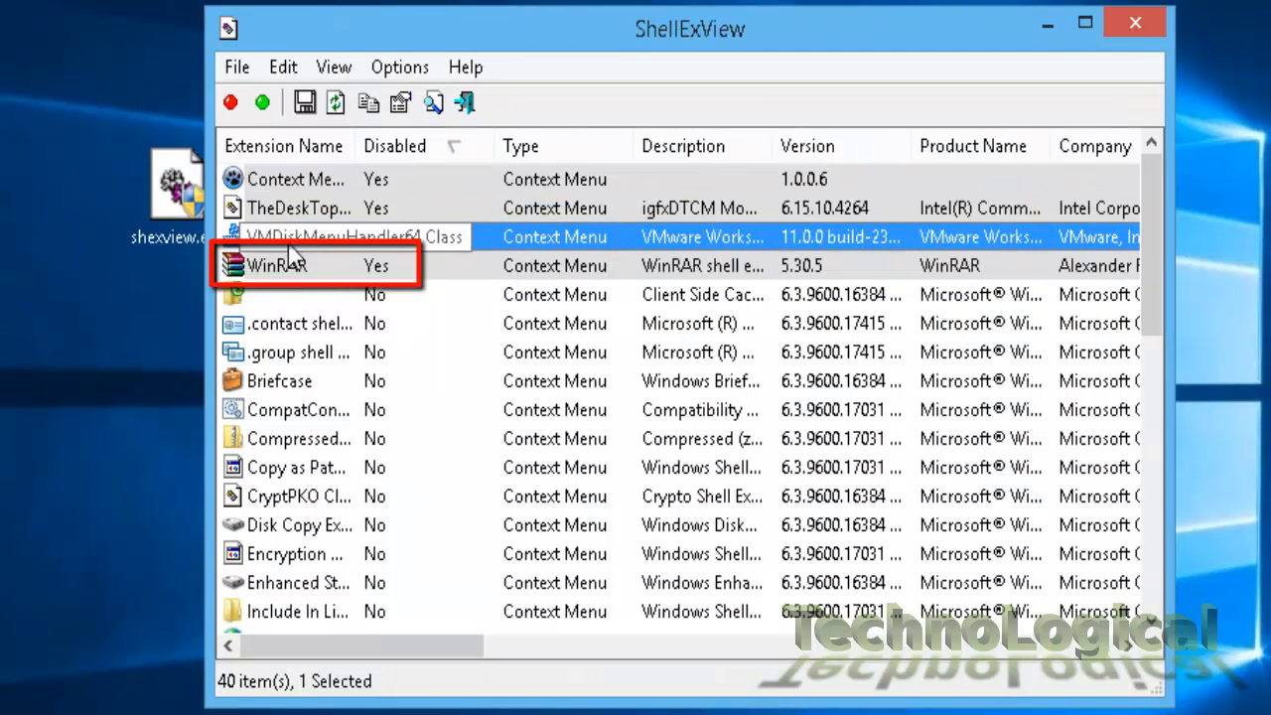
pyautogui.click(278, 265)
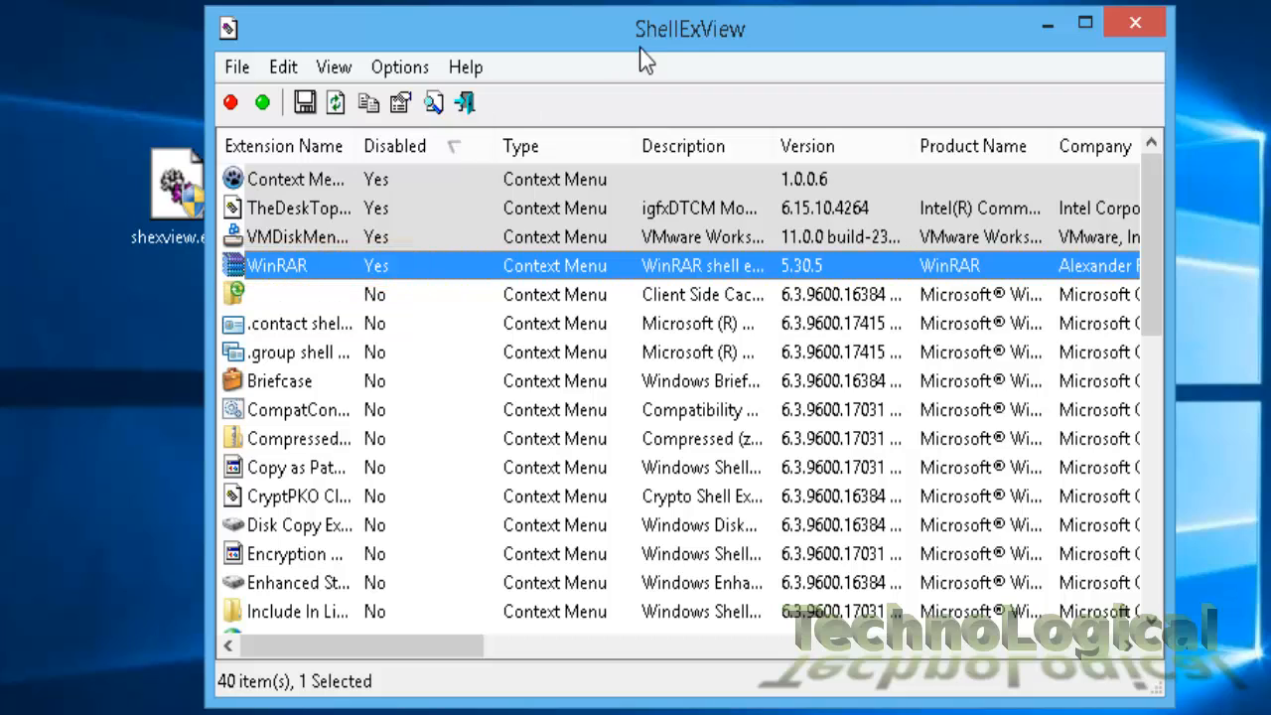
pyautogui.moveTo(695, 42)
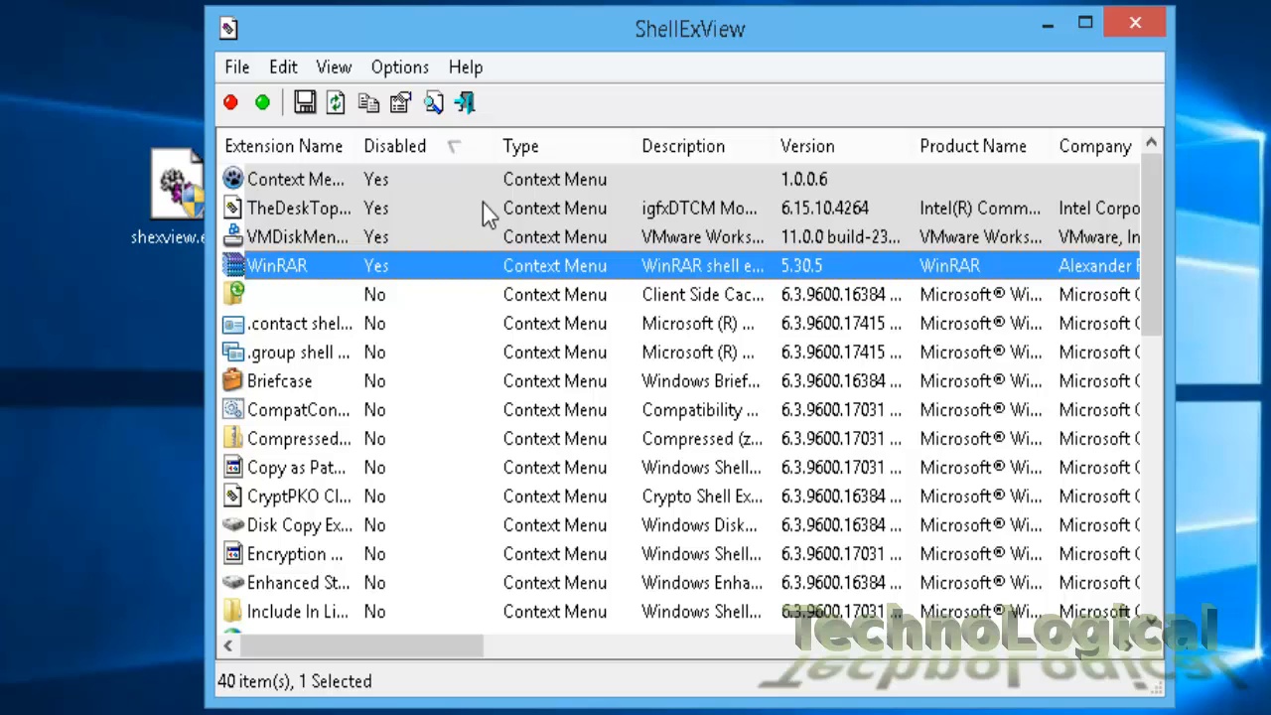
pyautogui.moveTo(302, 198)
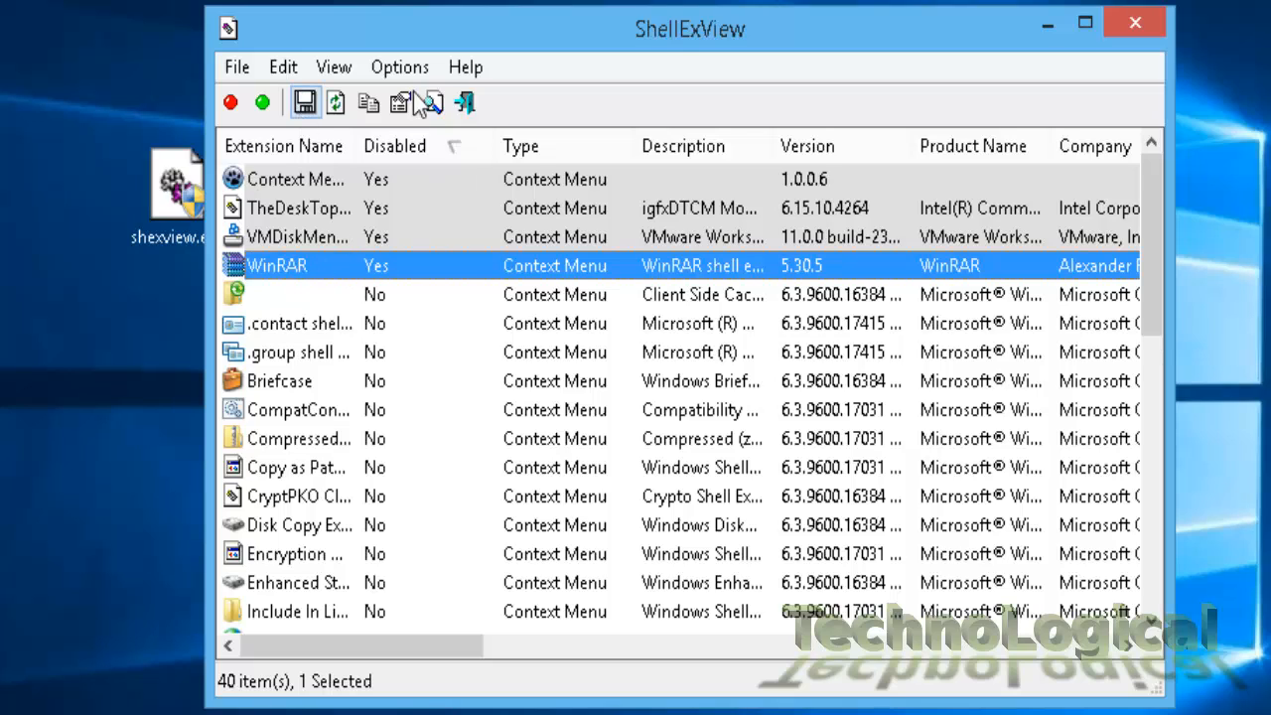
pyautogui.moveTo(675, 44)
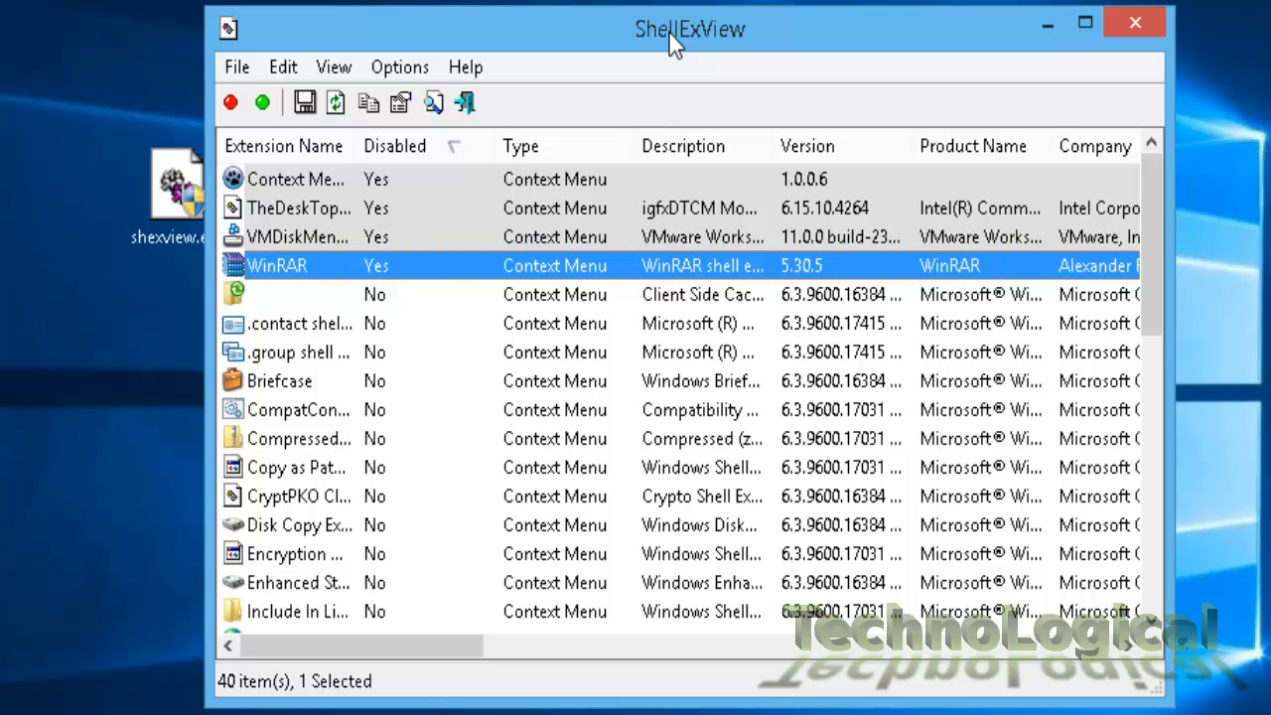
pyautogui.click(261, 102)
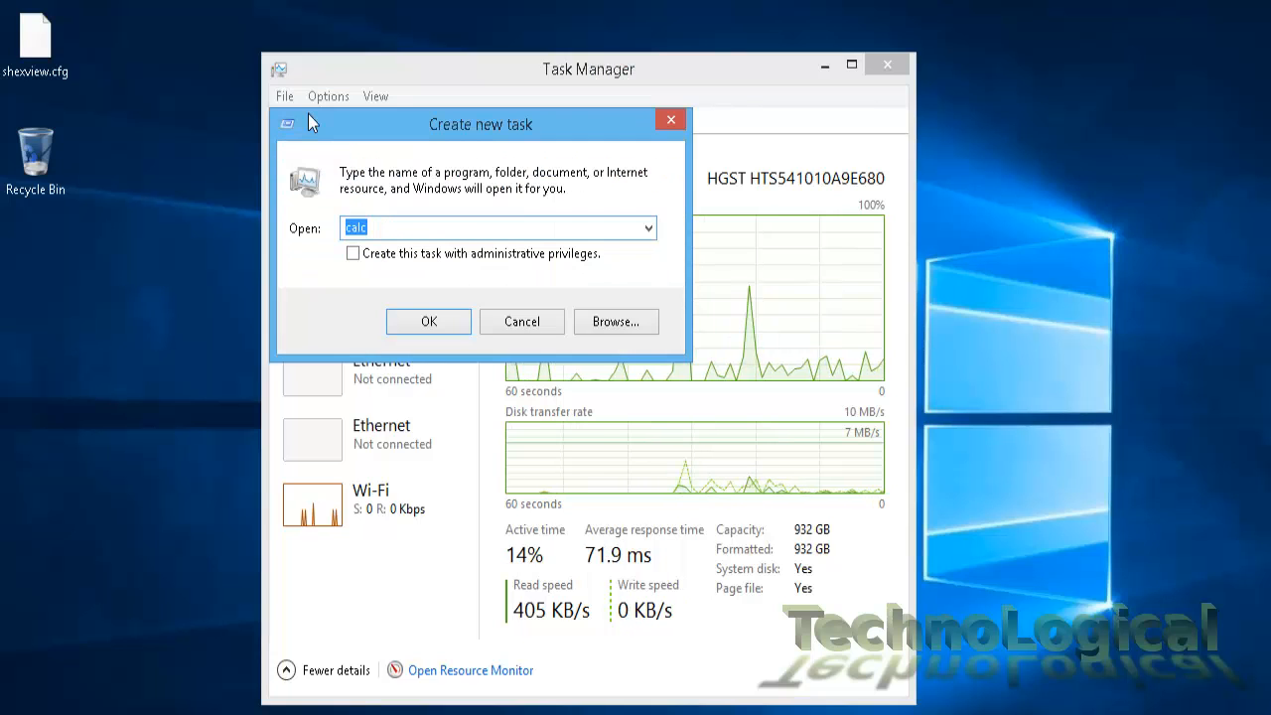
# Step: Run 'Explorer' as a new task and close Task Manager
pyautogui.write('Explore')
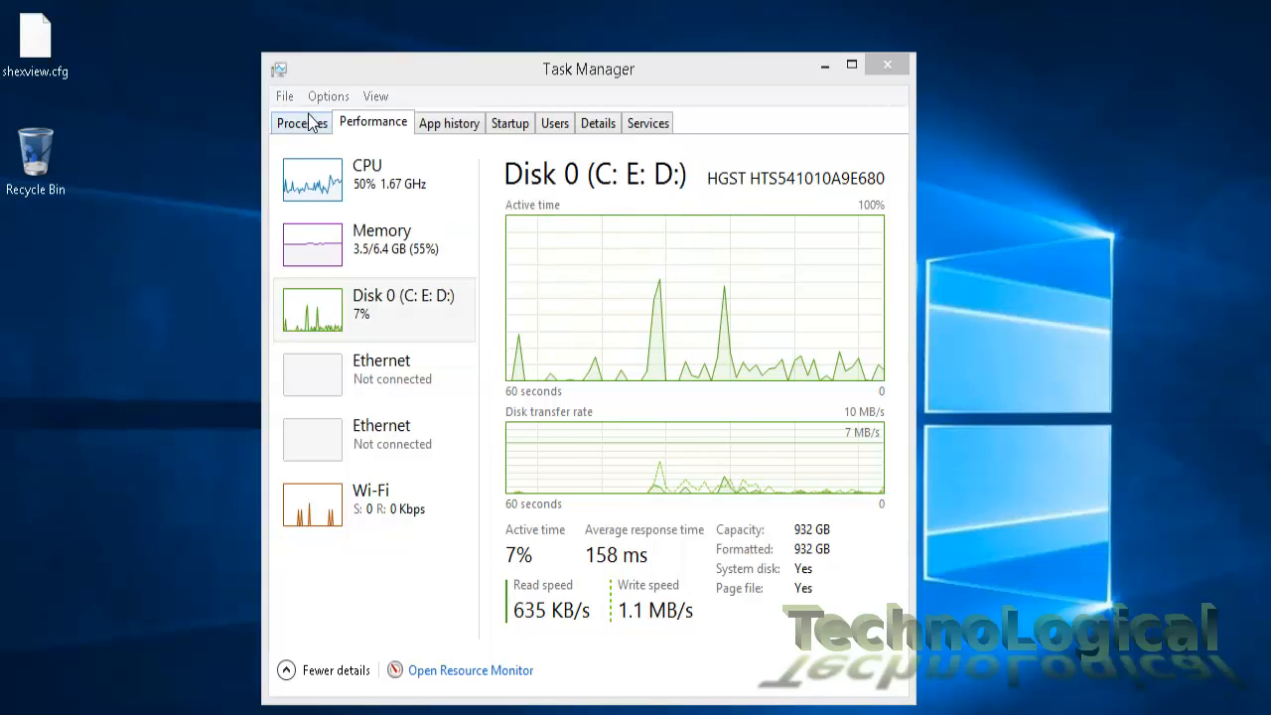
pyautogui.click(886, 64)
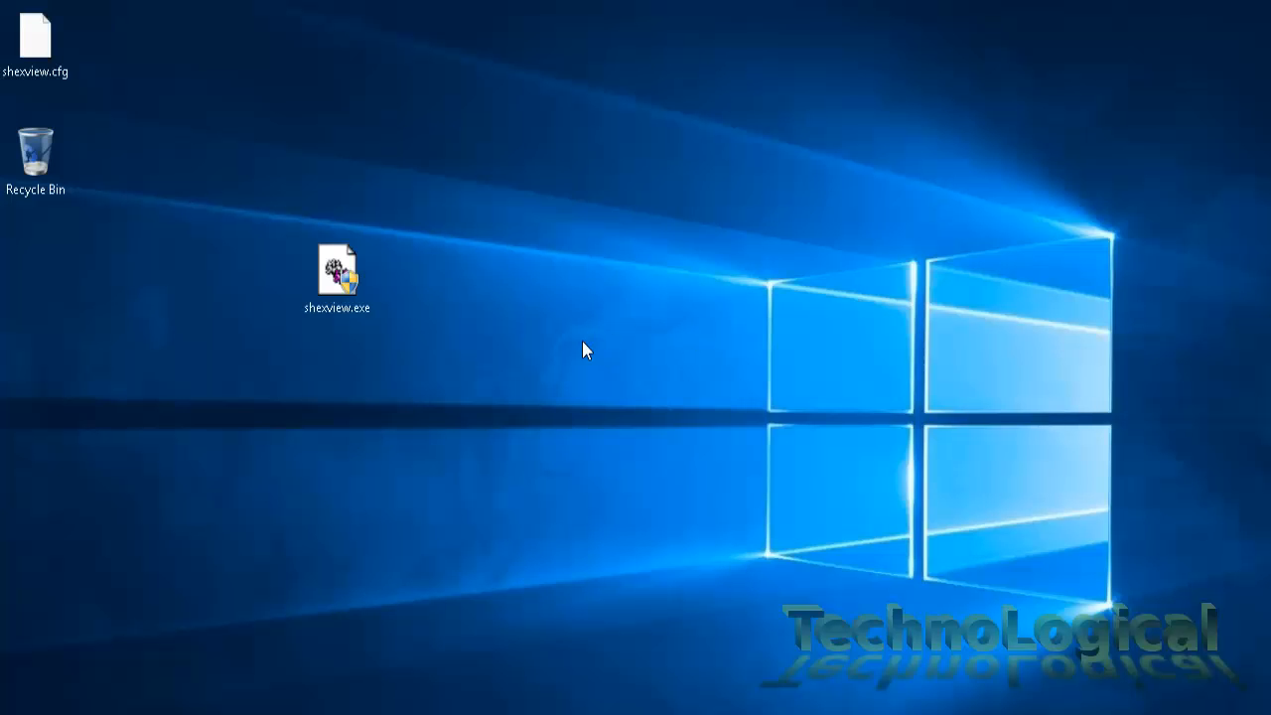
# Step: Check the desktop right-click menu, dismiss it, and relaunch shexview.exe
pyautogui.rightClick(585, 350)
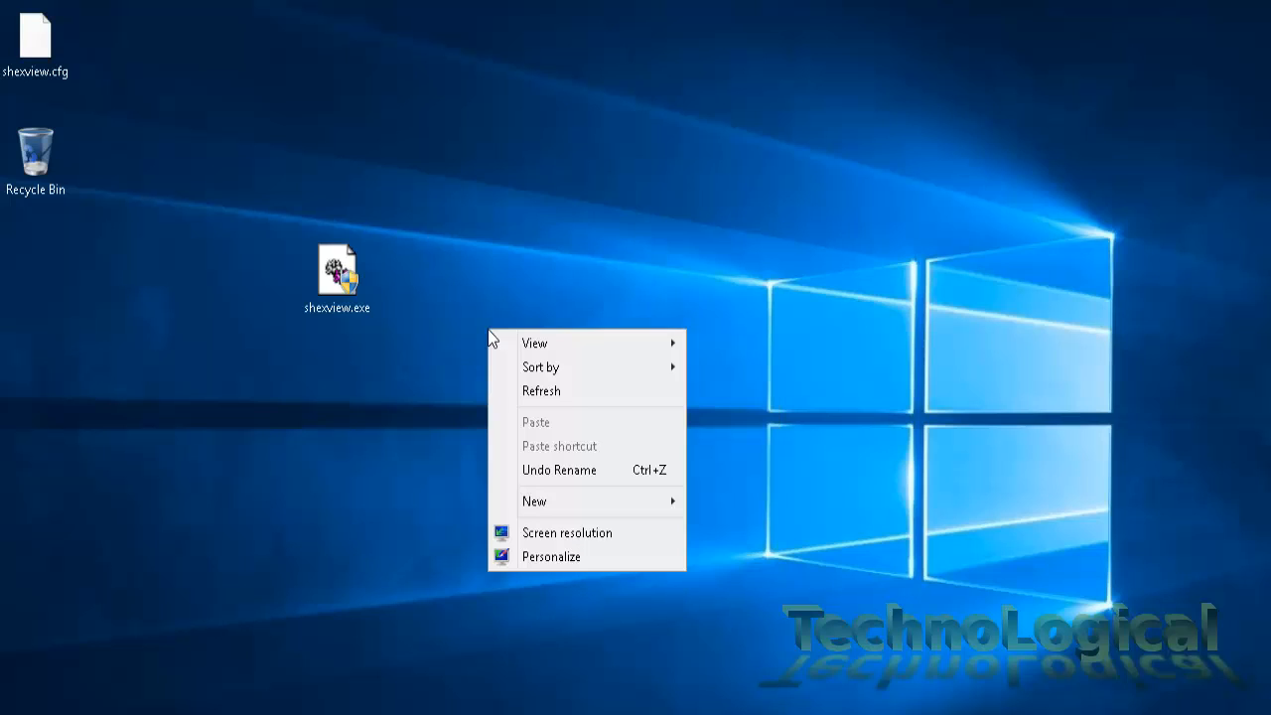
pyautogui.click(528, 388)
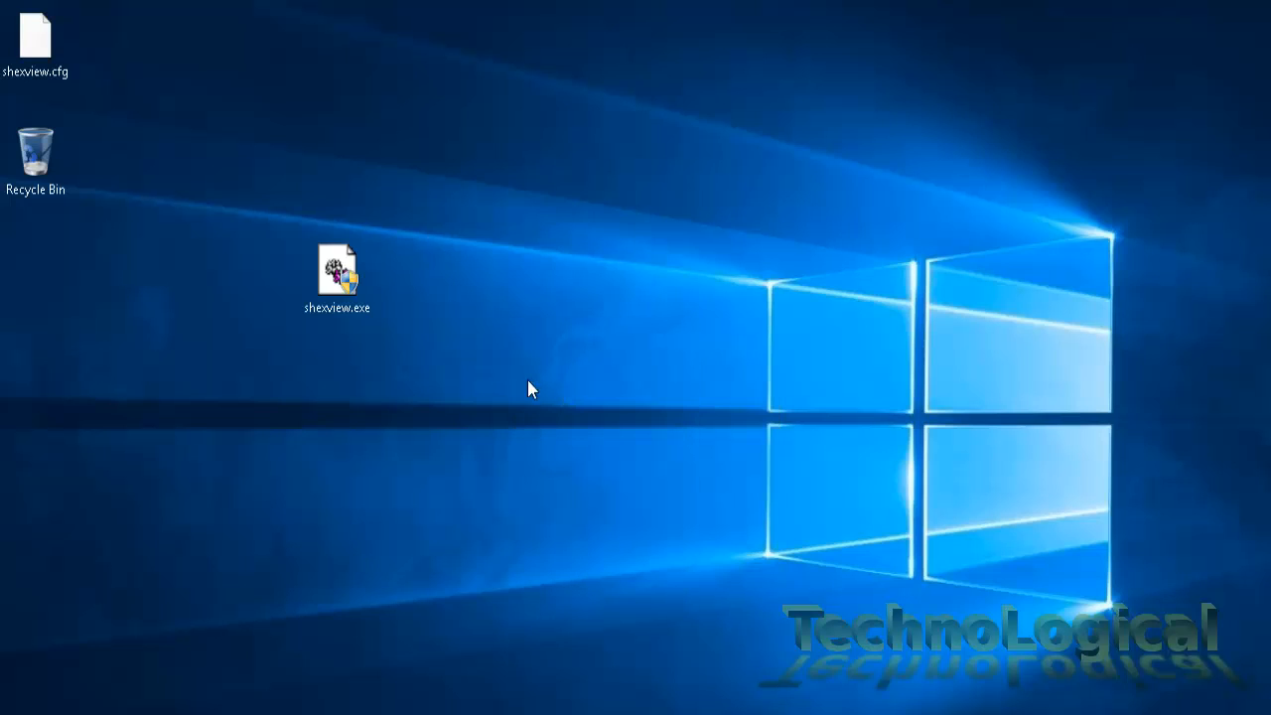
pyautogui.moveTo(487, 372)
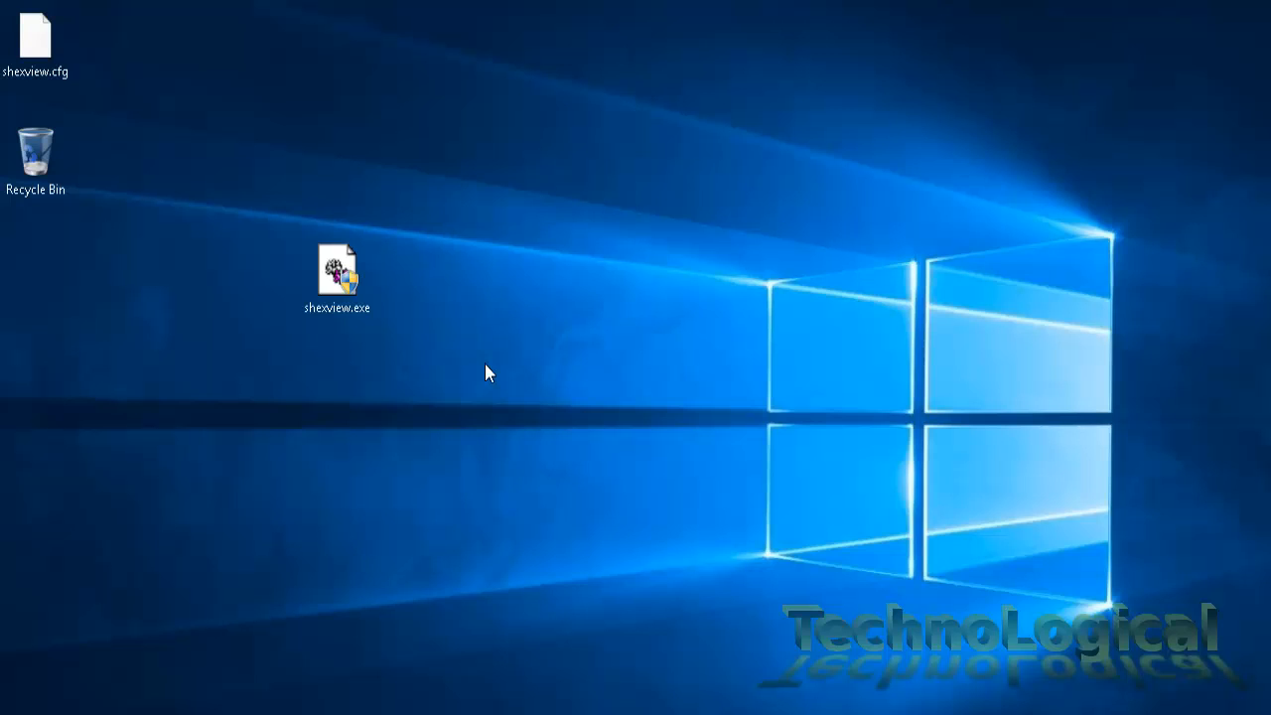
pyautogui.doubleClick(338, 268)
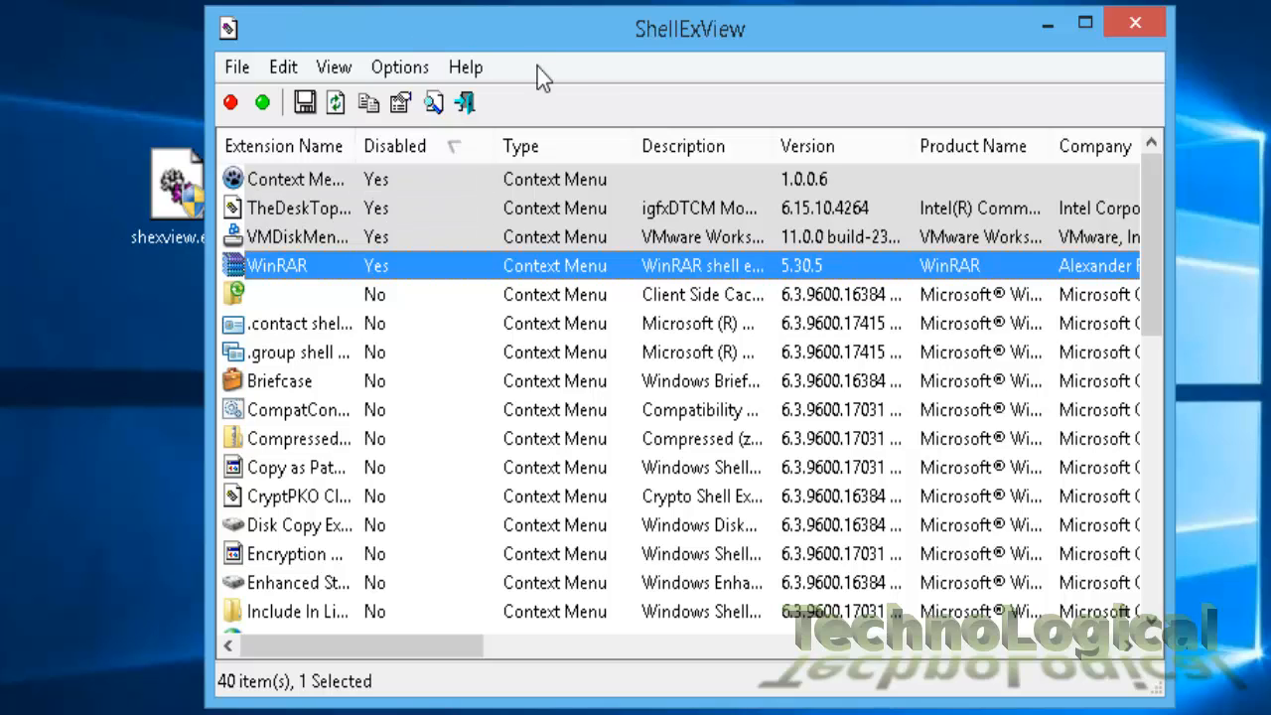
pyautogui.moveTo(651, 51)
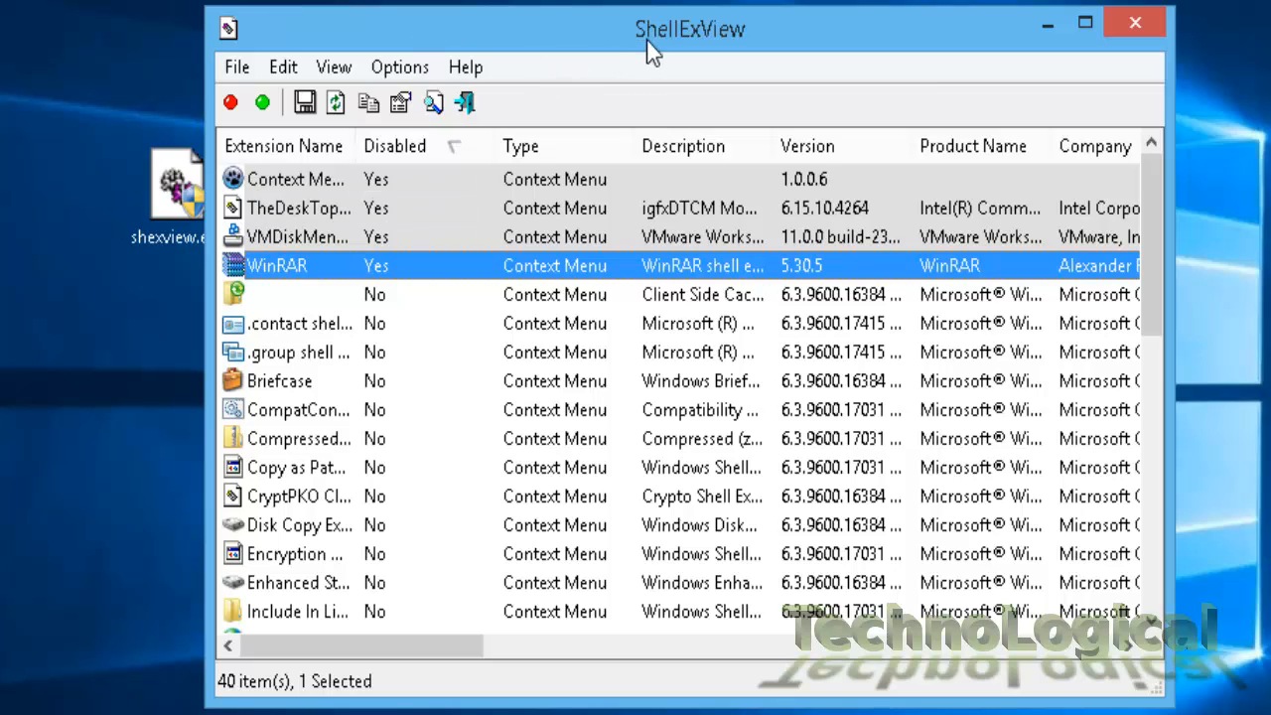